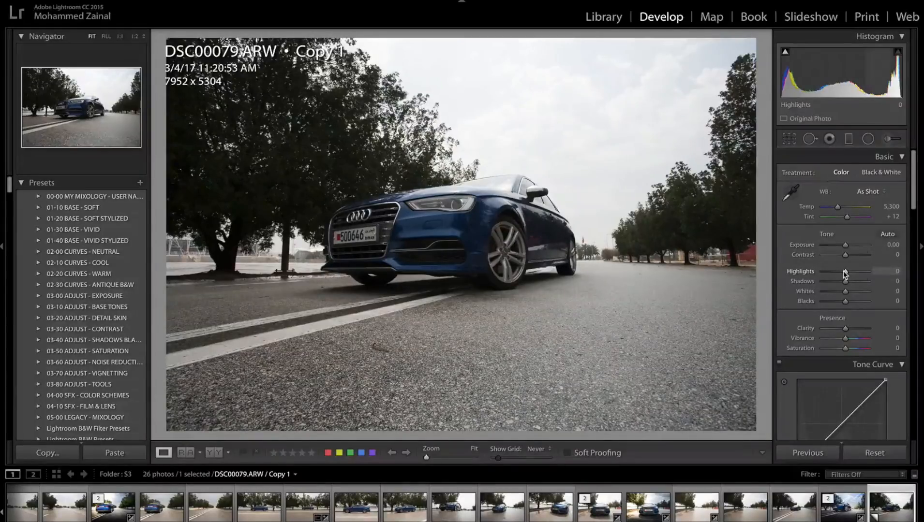
Bring Highlights down to -100 to recover cloud detail, and begin touching the Shadows
drag(860, 272, 848, 272)
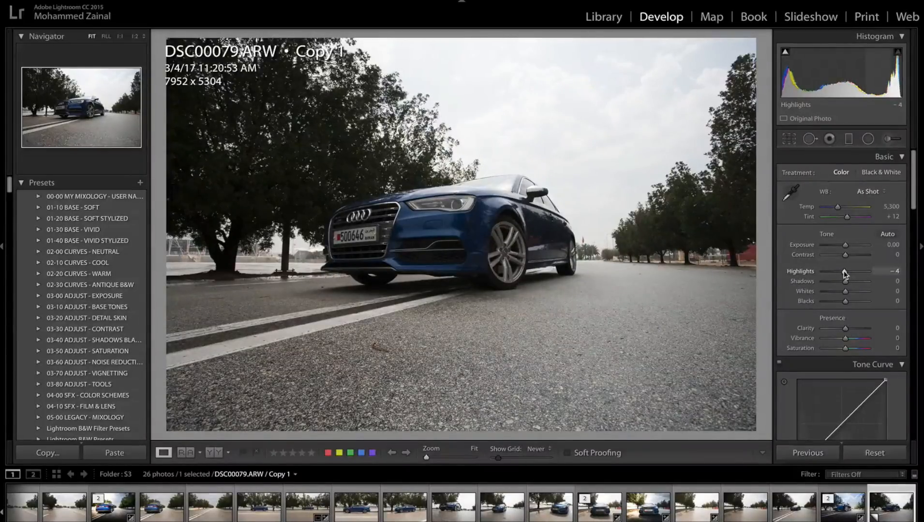
drag(849, 272, 825, 272)
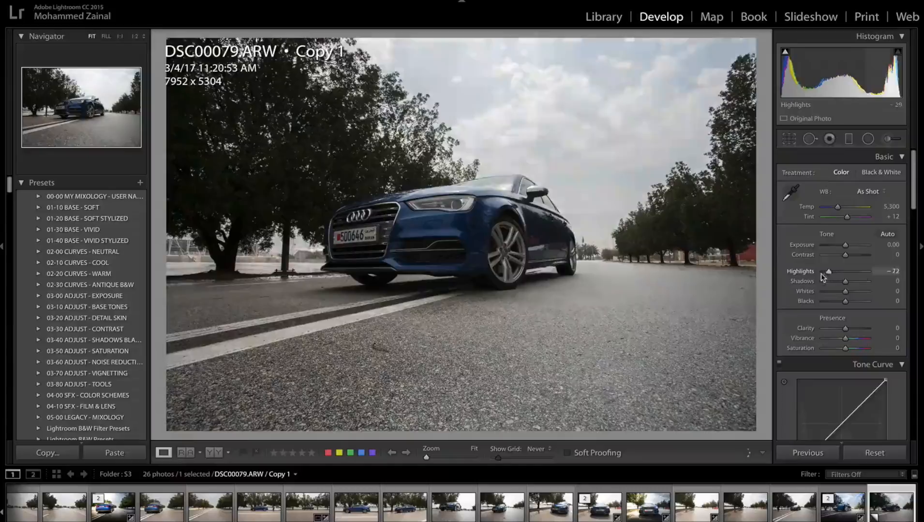
drag(837, 271, 831, 271)
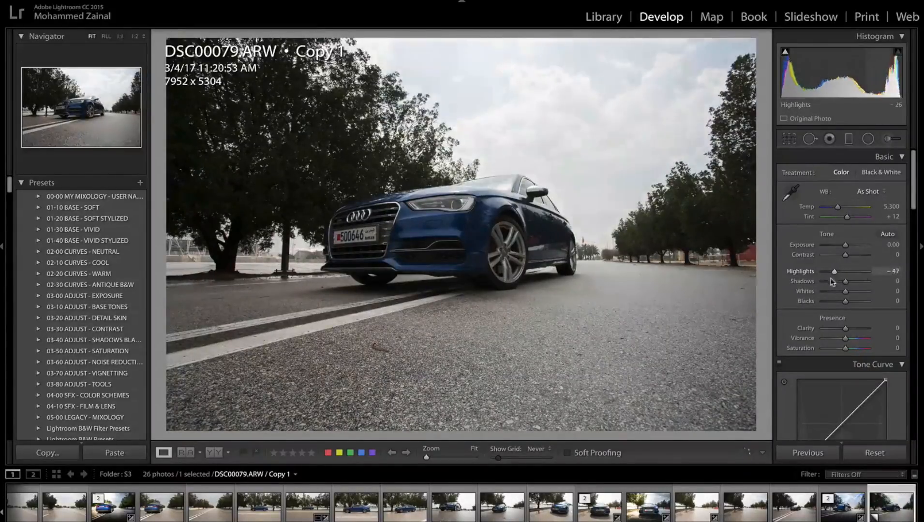
drag(831, 271, 823, 271)
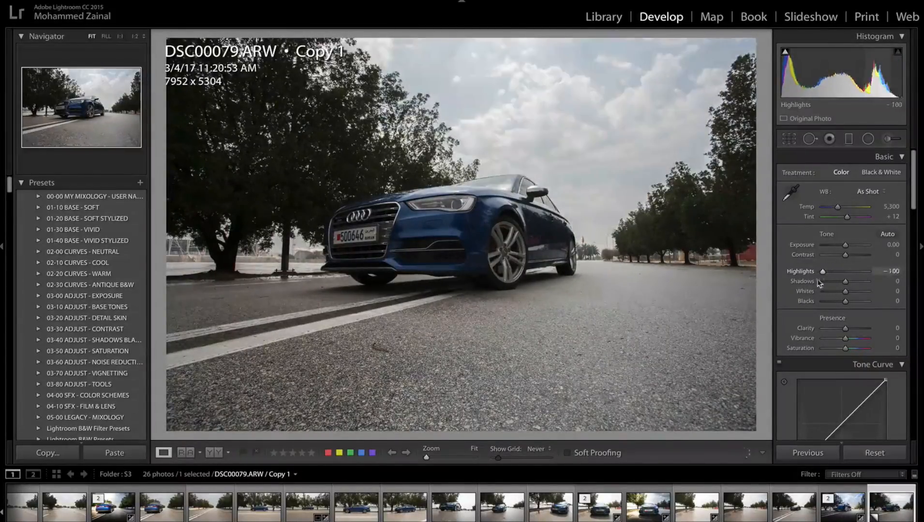
drag(822, 272, 829, 271)
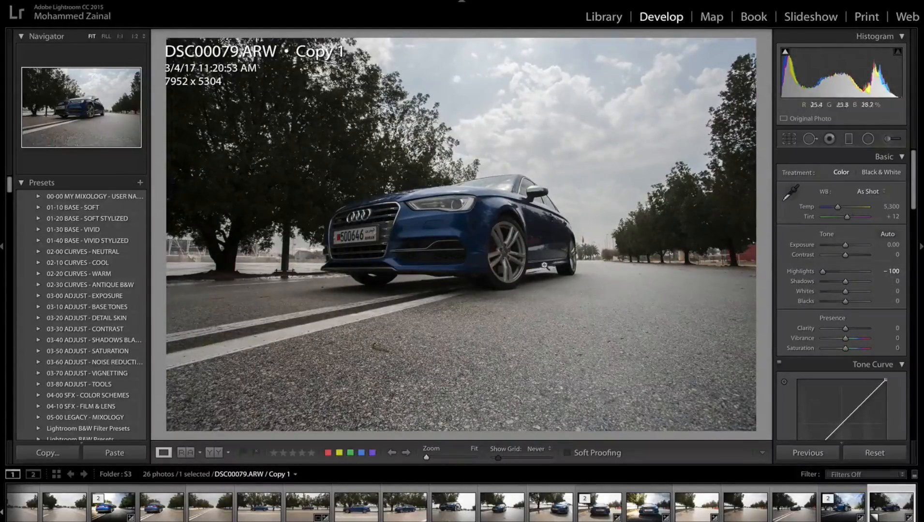
drag(863, 285, 857, 285)
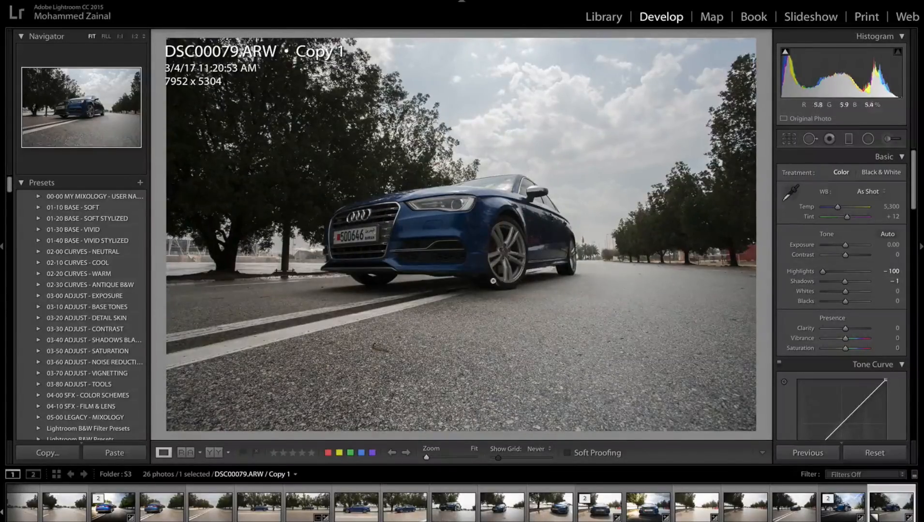
Lift Shadows to about +95 so the car, trees and road show more detail
drag(860, 283, 845, 284)
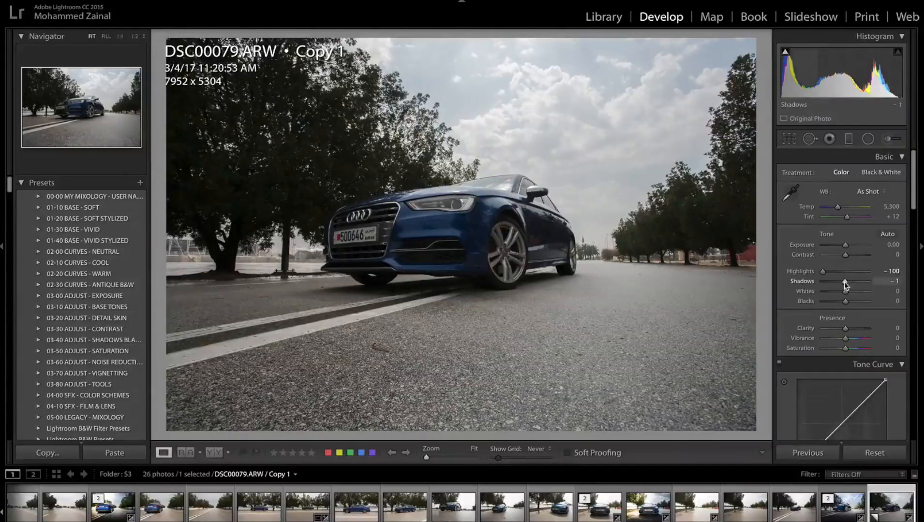
drag(843, 282, 859, 282)
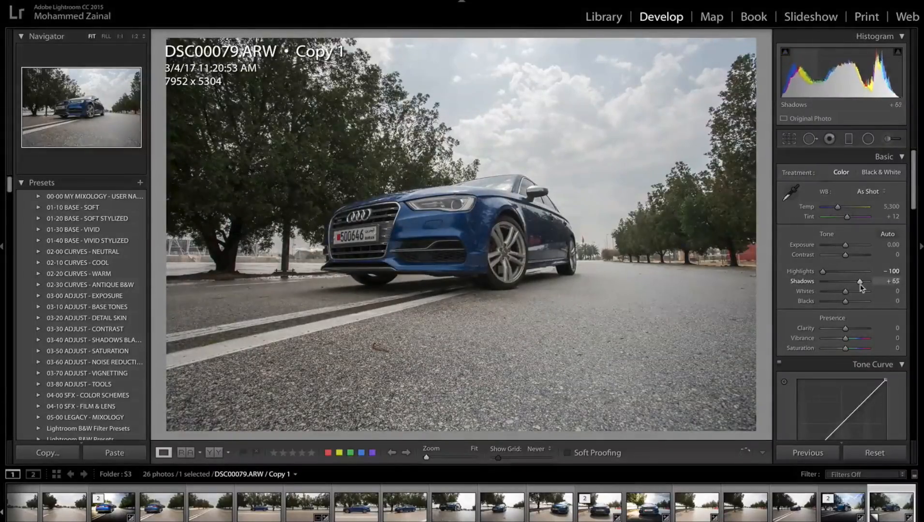
drag(859, 281, 865, 281)
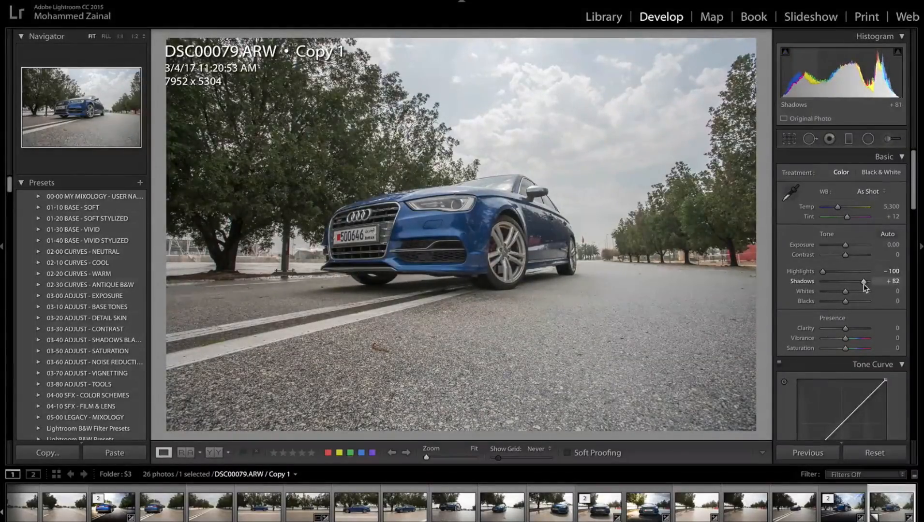
drag(862, 281, 866, 281)
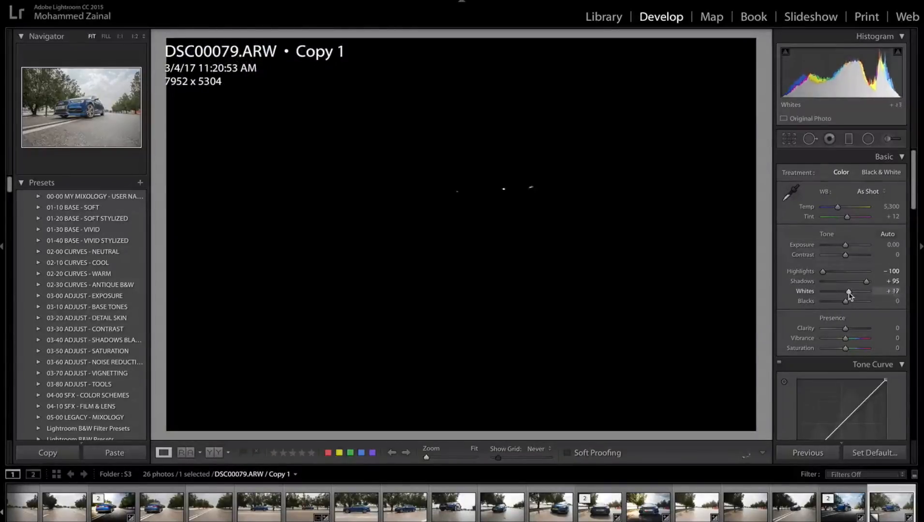
Settle Whites at +9, raised just short of clipping
drag(852, 291, 847, 291)
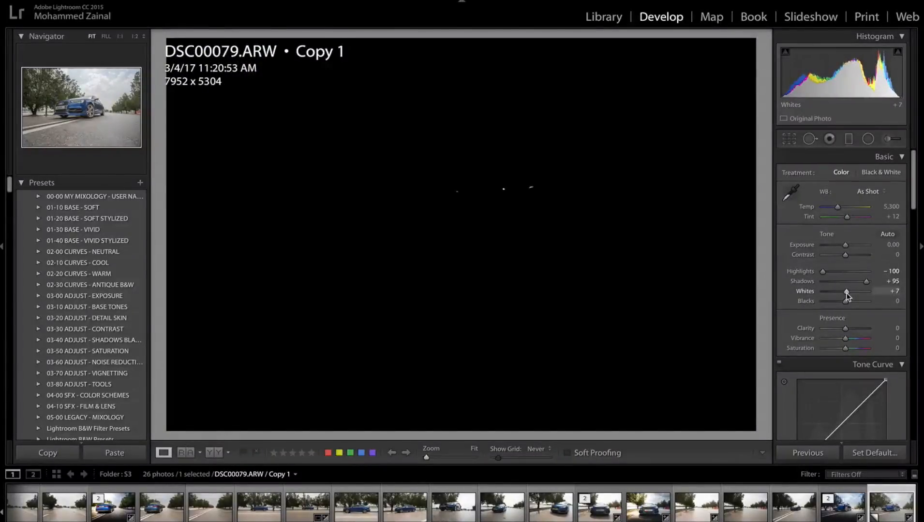
drag(844, 292, 848, 292)
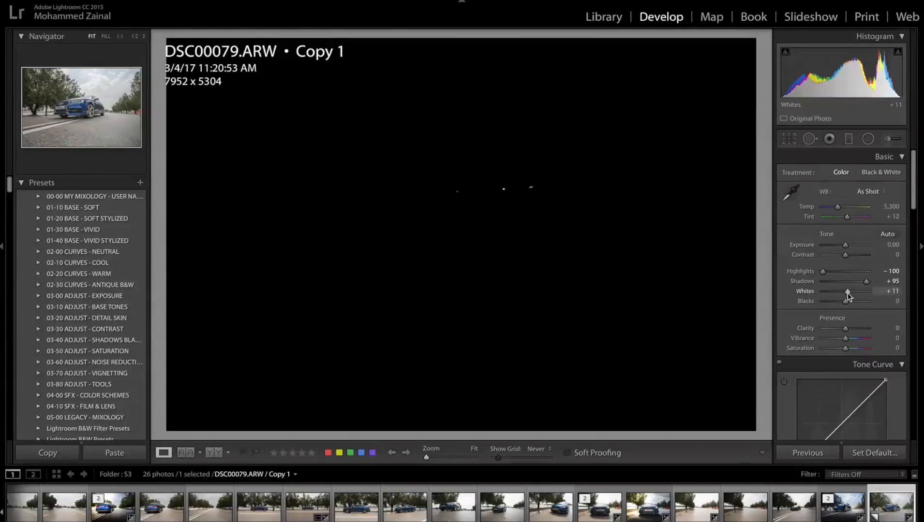
drag(851, 291, 846, 291)
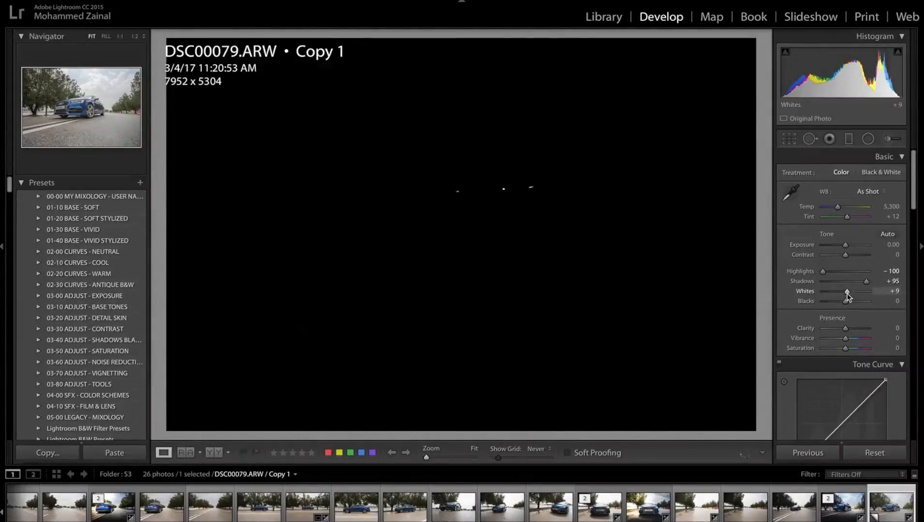
drag(846, 301, 841, 301)
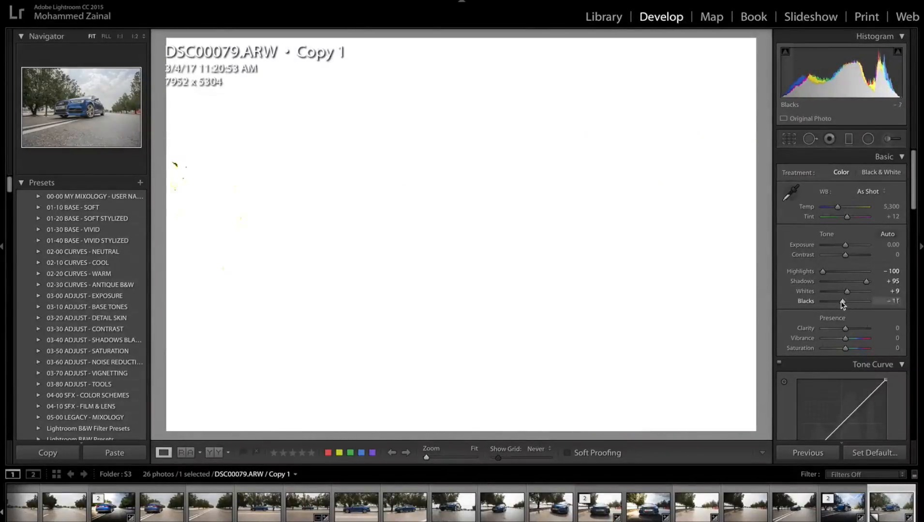
Deepen Blacks to about -74 while watching for clipping
drag(847, 301, 833, 301)
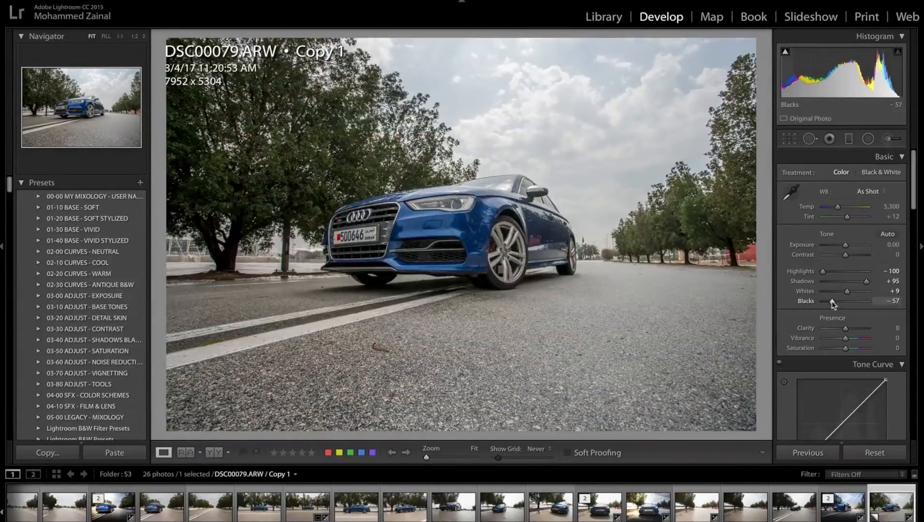
drag(837, 301, 829, 301)
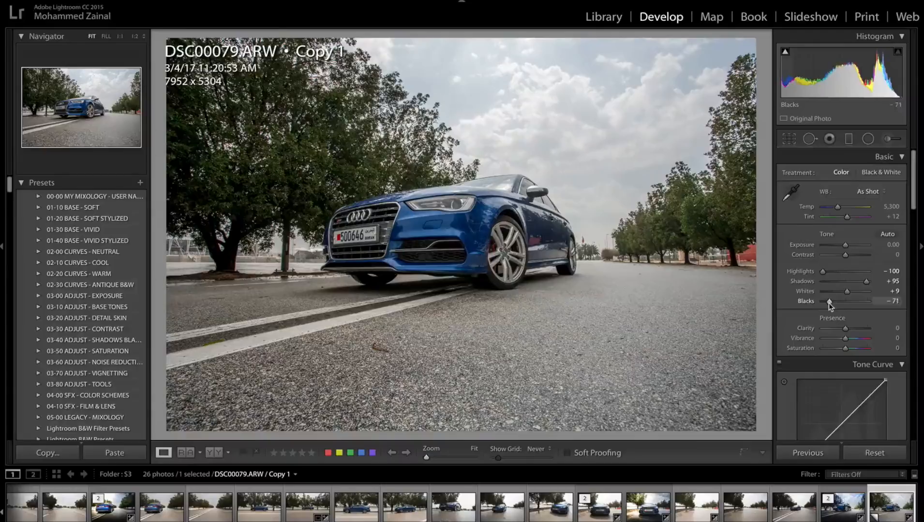
drag(830, 302, 828, 302)
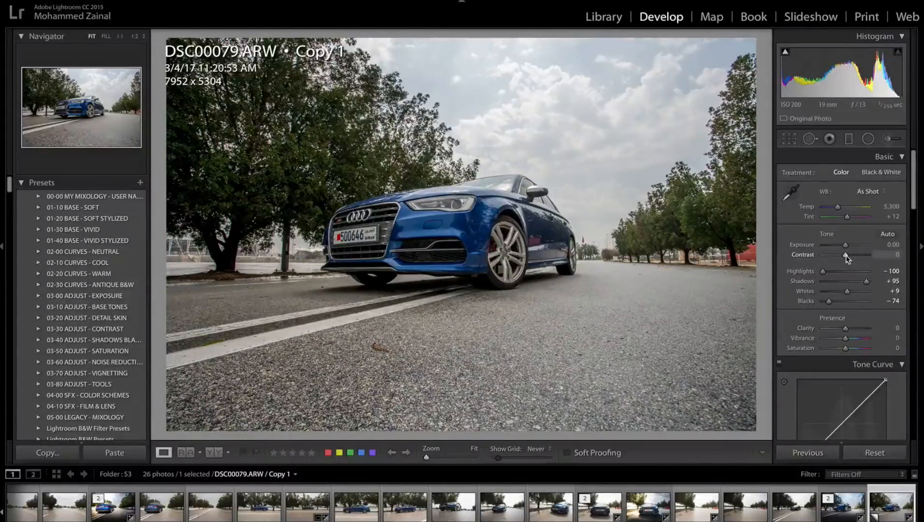
Raise Contrast to about +32 for more overall punch
drag(844, 255, 854, 255)
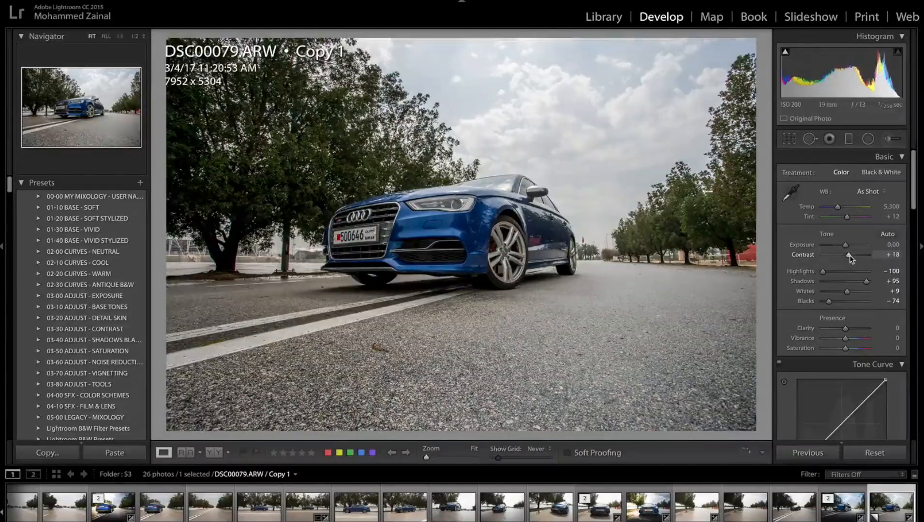
drag(847, 254, 853, 254)
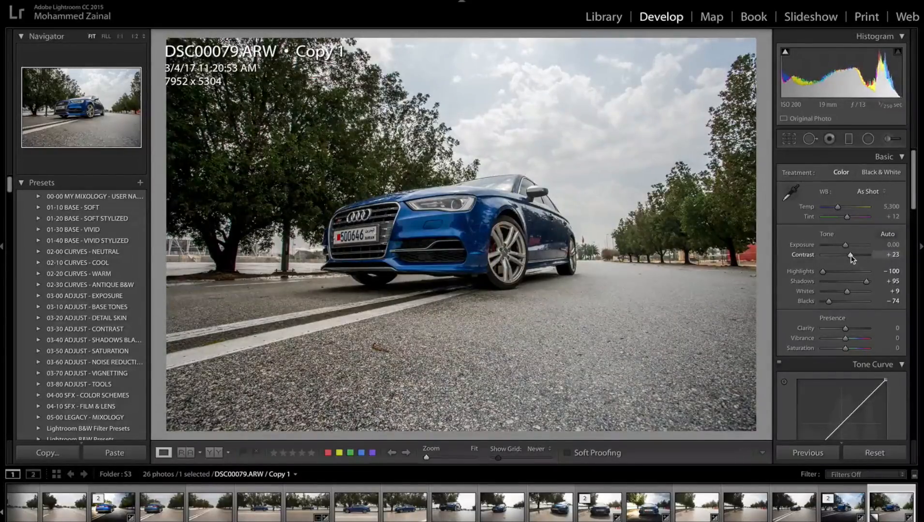
drag(850, 259, 860, 258)
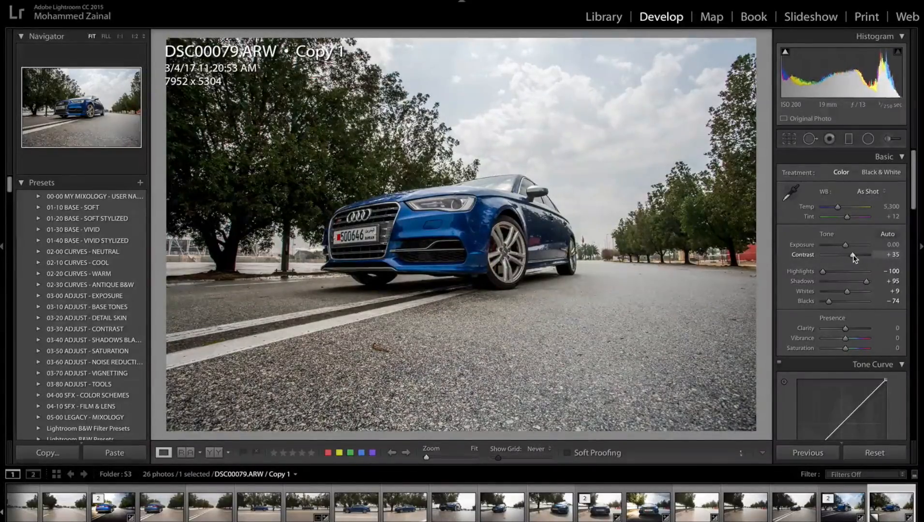
drag(853, 257, 843, 258)
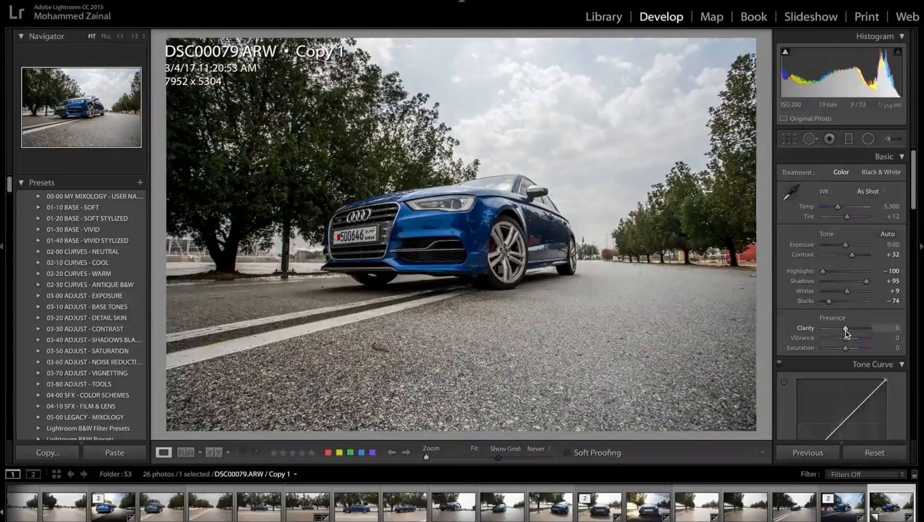
Add Clarity +23 and bring Vibrance up to +21
drag(846, 329, 864, 329)
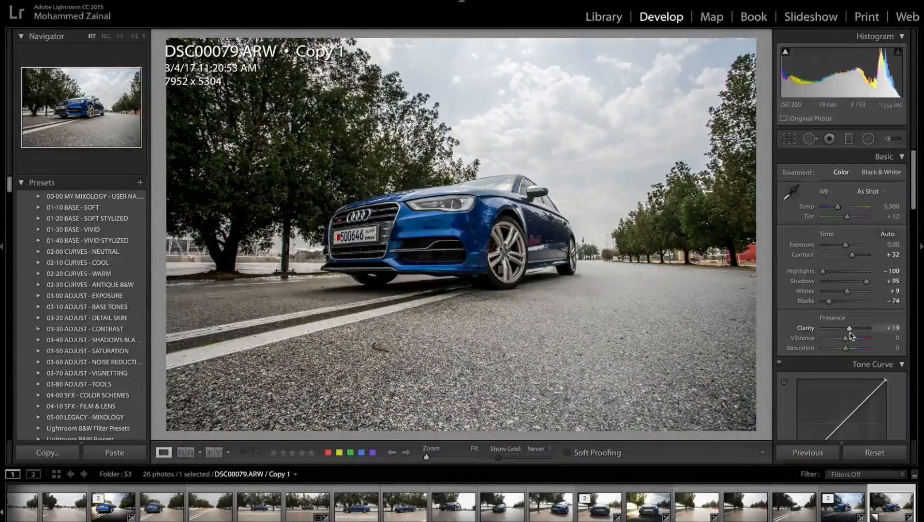
drag(866, 328, 868, 328)
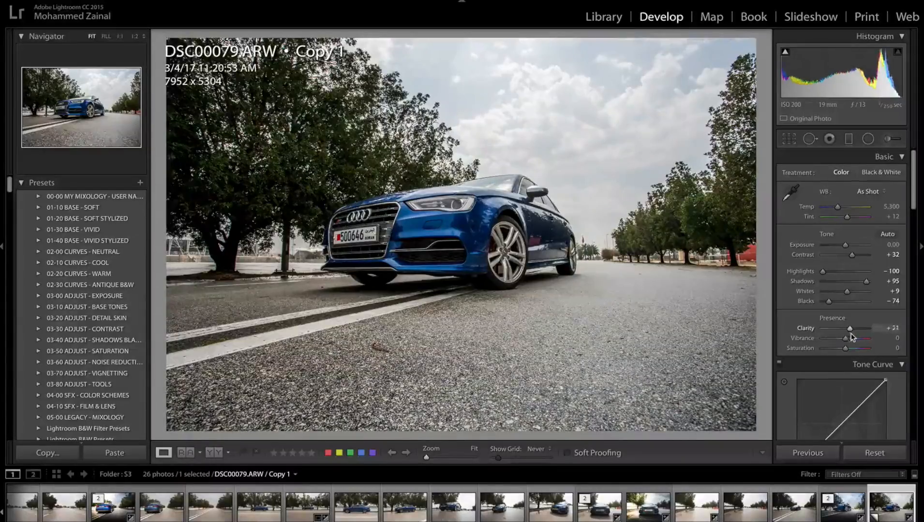
drag(844, 338, 852, 338)
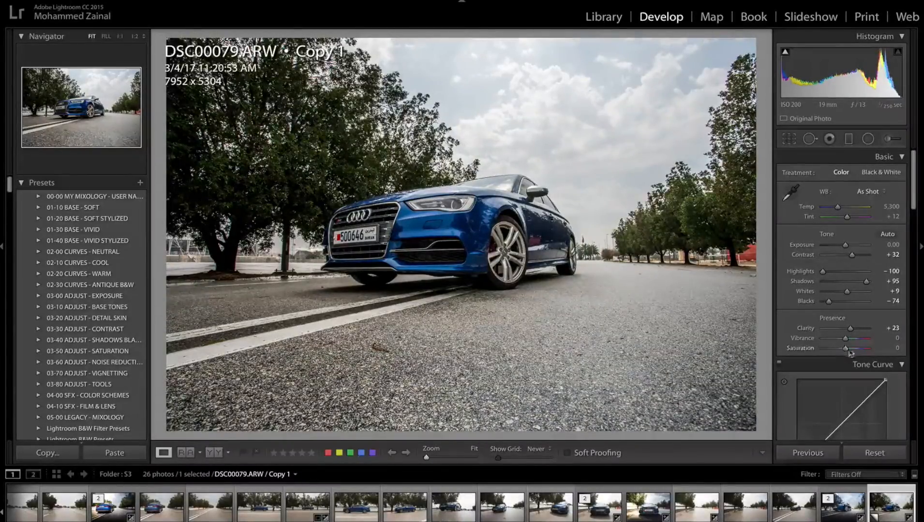
drag(844, 338, 852, 338)
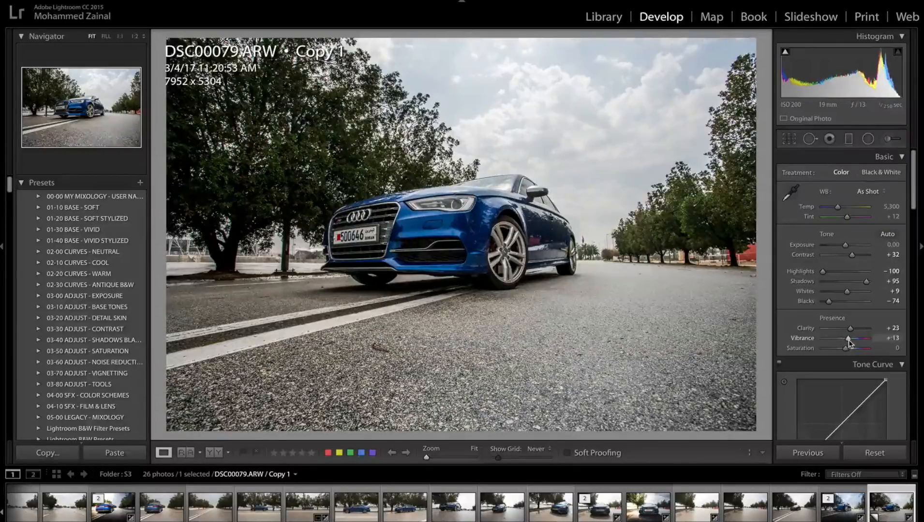
drag(844, 338, 851, 337)
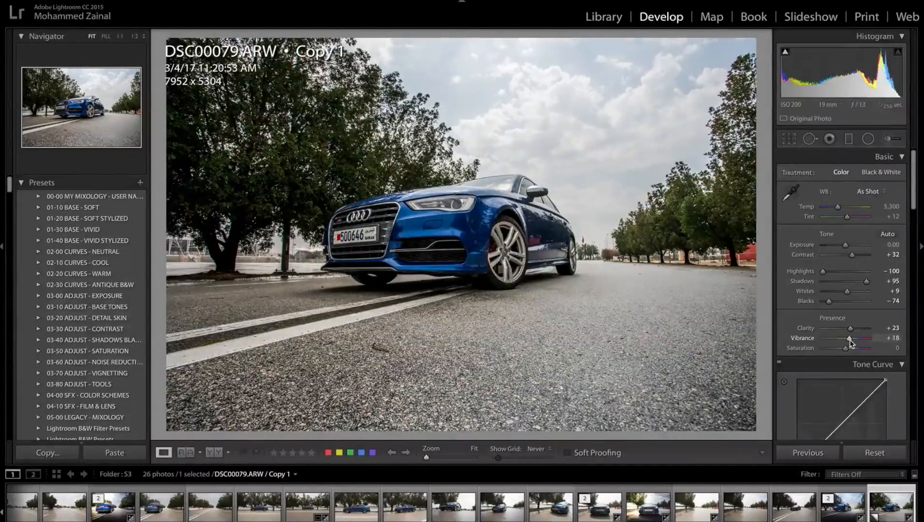
drag(850, 339, 860, 339)
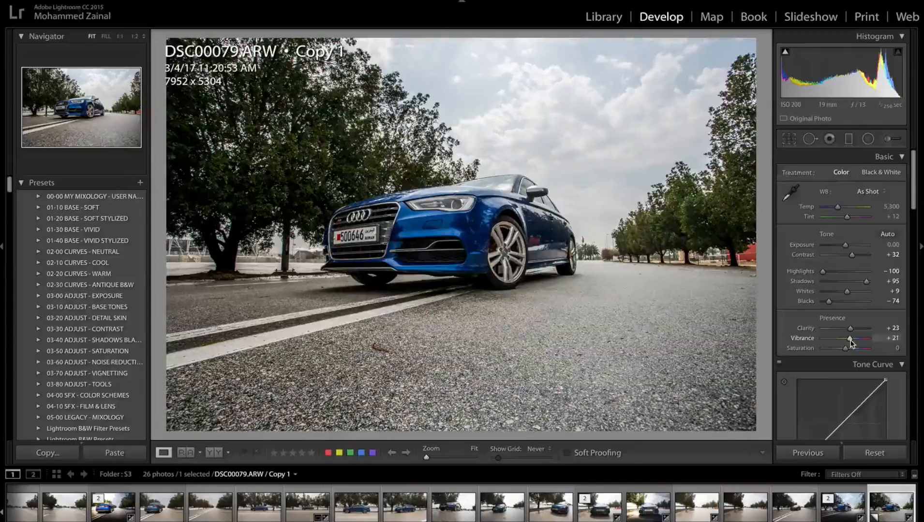
Cut overall Saturation down to -45
drag(849, 348, 843, 349)
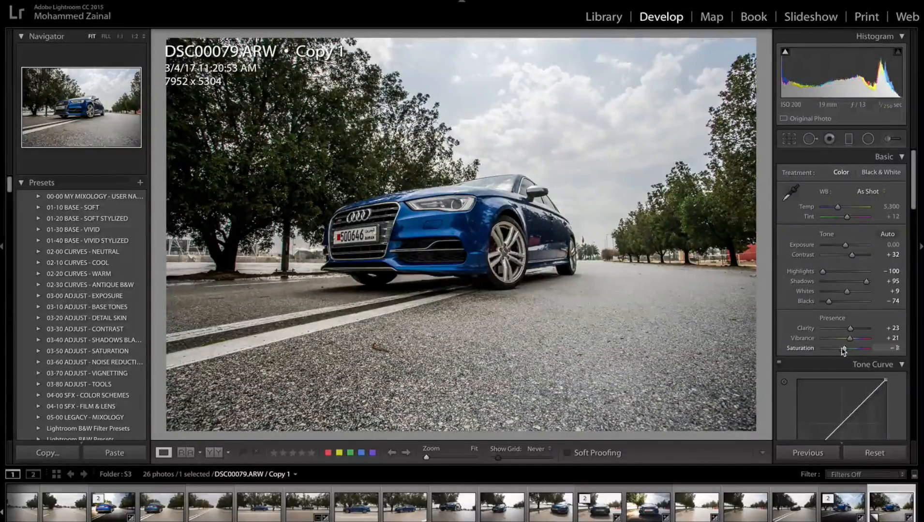
drag(829, 348, 825, 348)
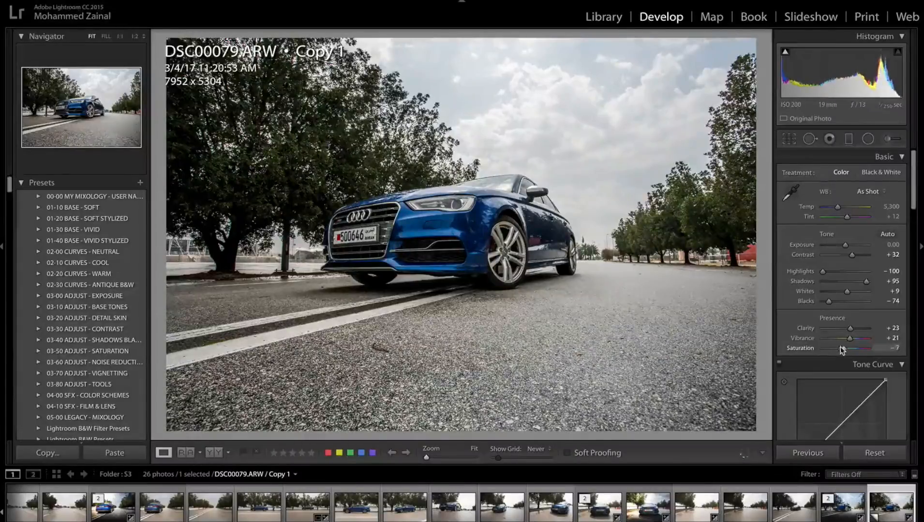
drag(869, 348, 839, 348)
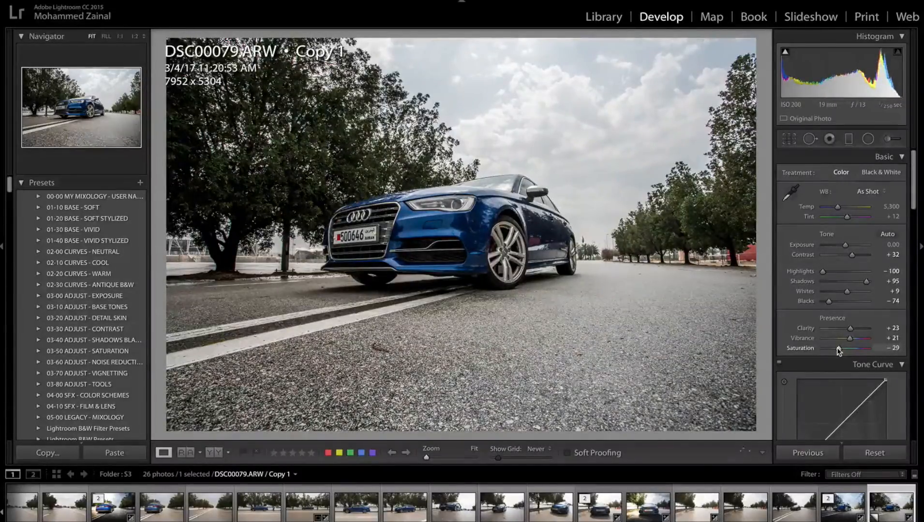
drag(851, 348, 855, 348)
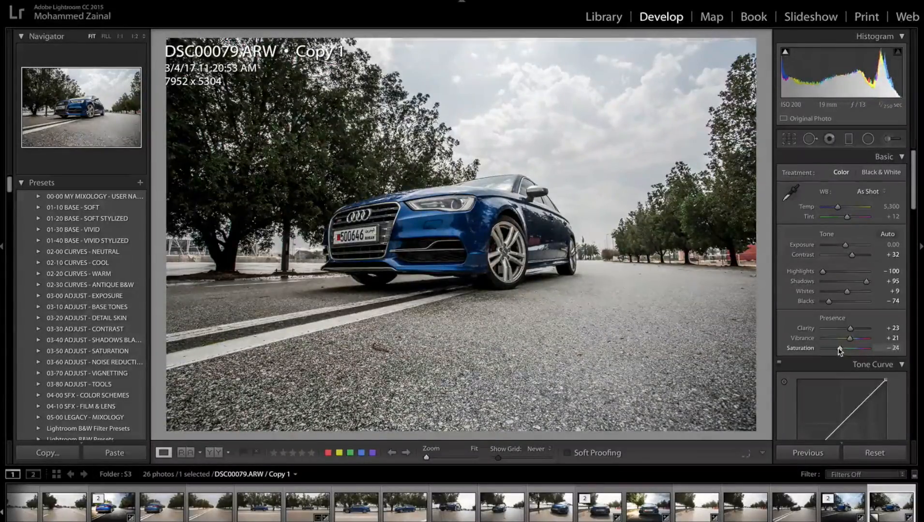
drag(840, 351, 837, 352)
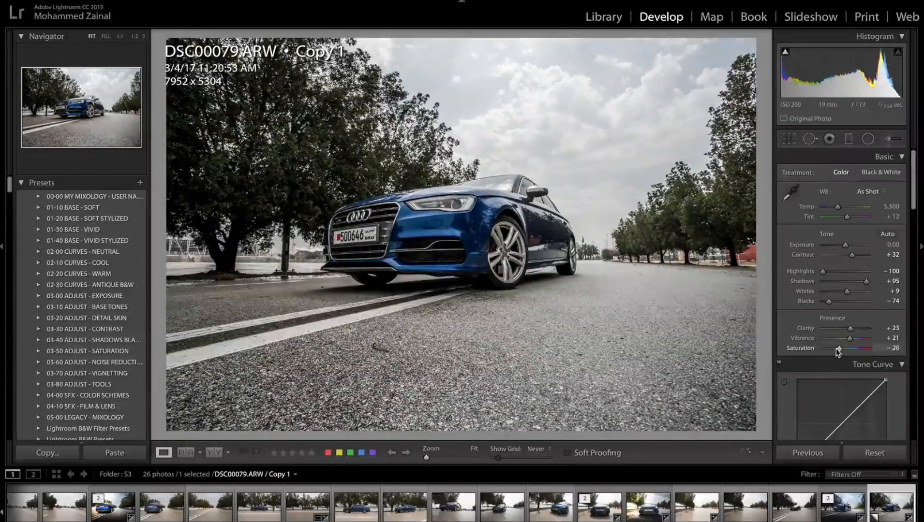
drag(840, 348, 836, 348)
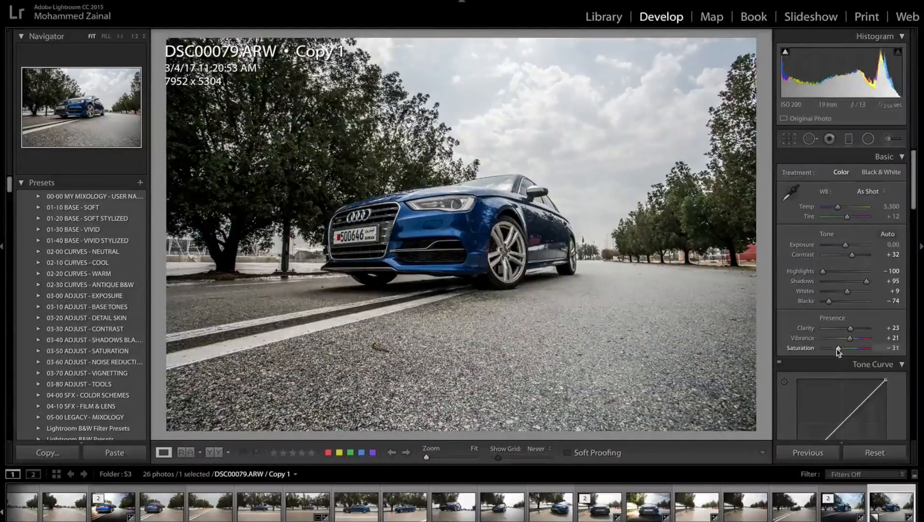
drag(843, 348, 838, 348)
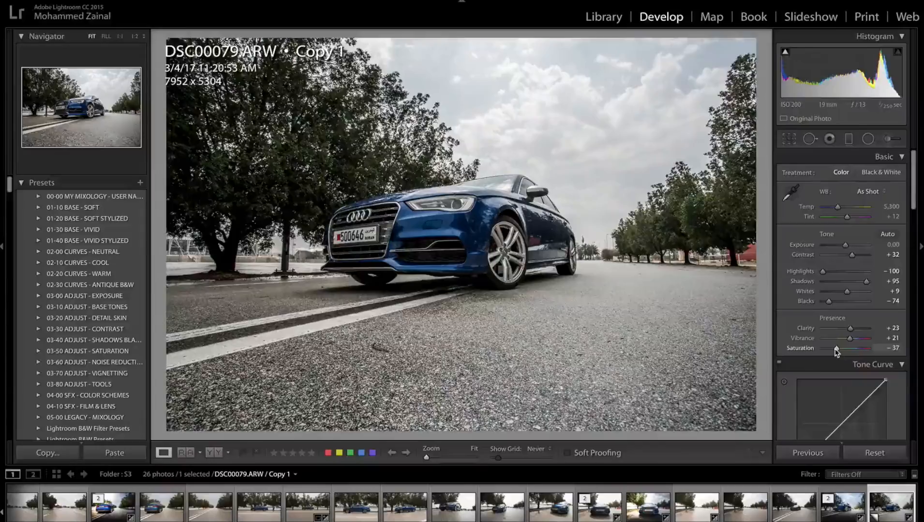
drag(837, 348, 832, 348)
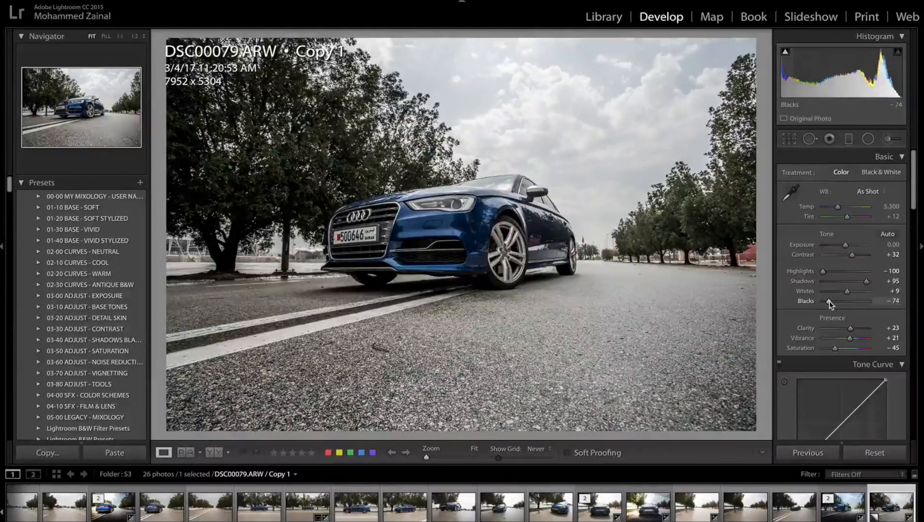
Revisit Blacks and settle them at -58
drag(828, 301, 851, 301)
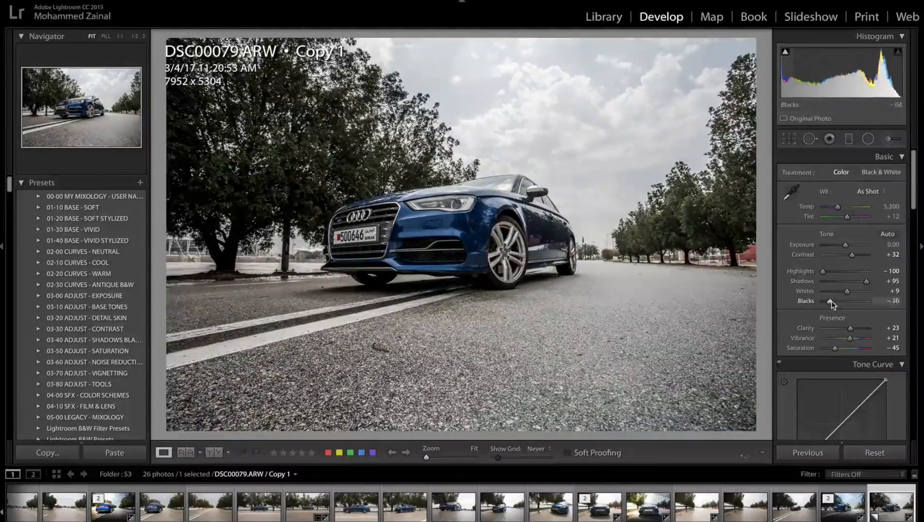
drag(831, 300, 819, 301)
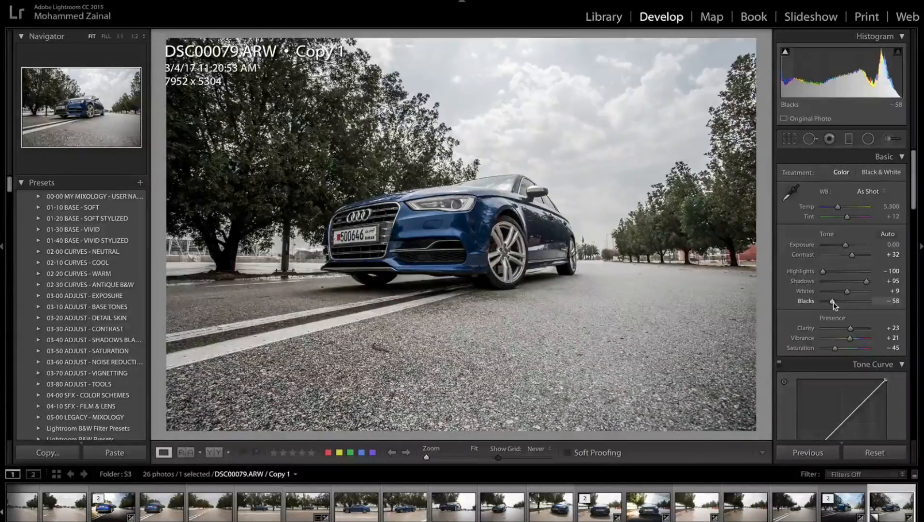
In HSL Saturation, set Red to +73 after testing full desaturation
click(900, 157)
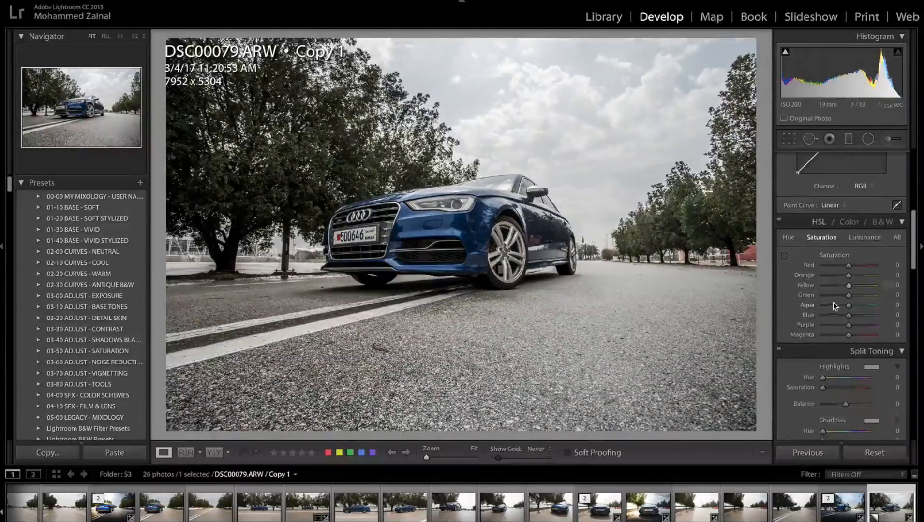
drag(872, 274, 851, 275)
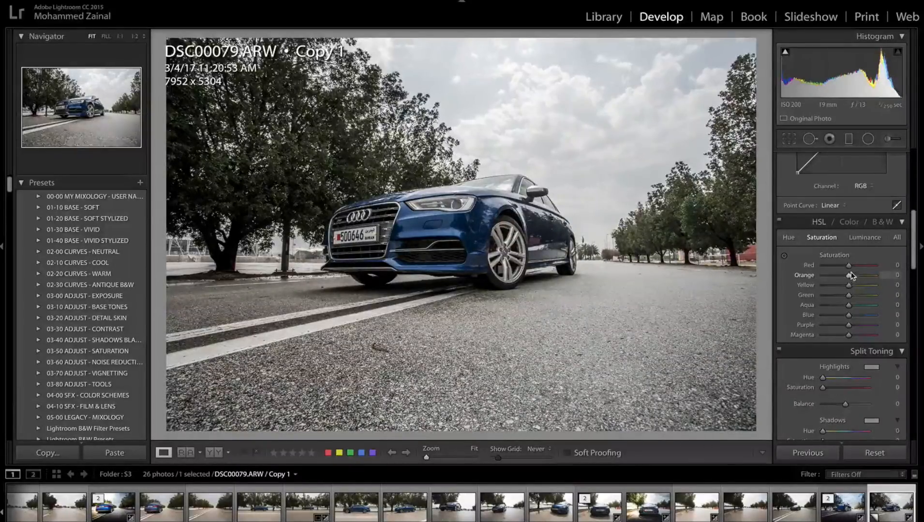
drag(843, 265, 857, 265)
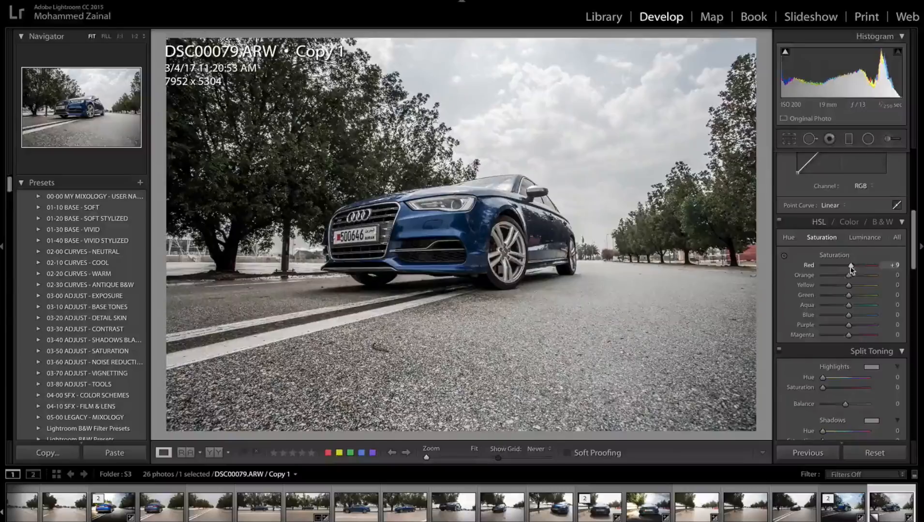
drag(851, 265, 822, 265)
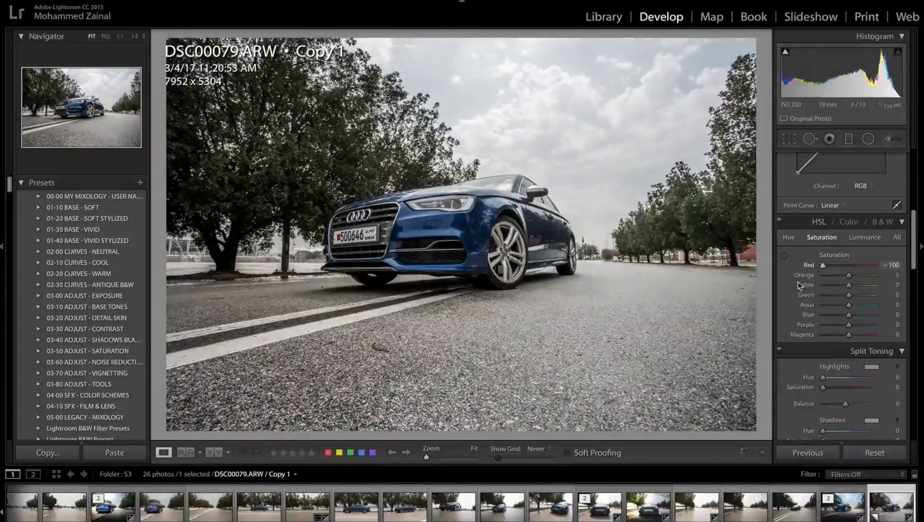
drag(822, 265, 850, 265)
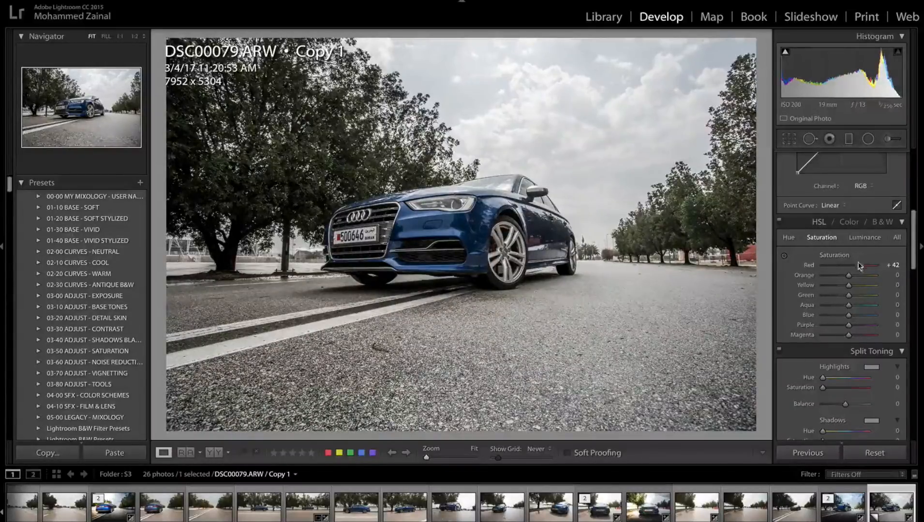
drag(864, 266, 872, 266)
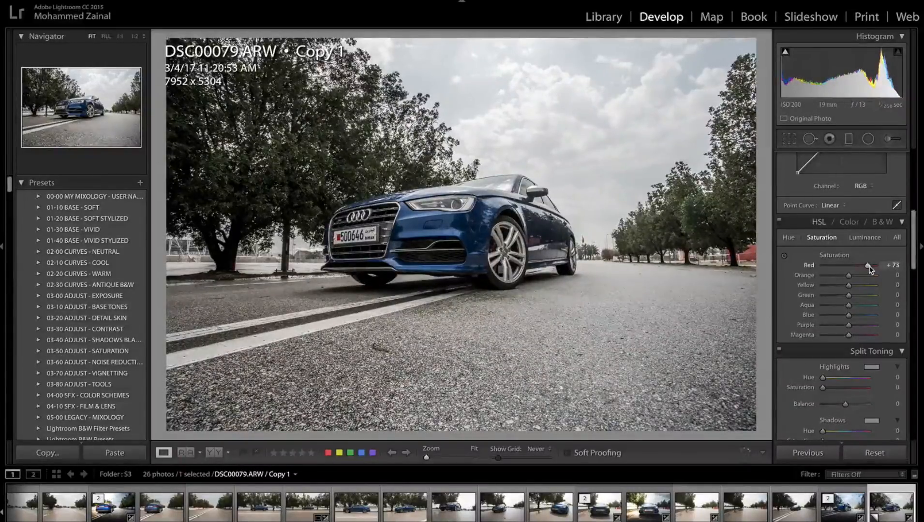
drag(868, 265, 873, 265)
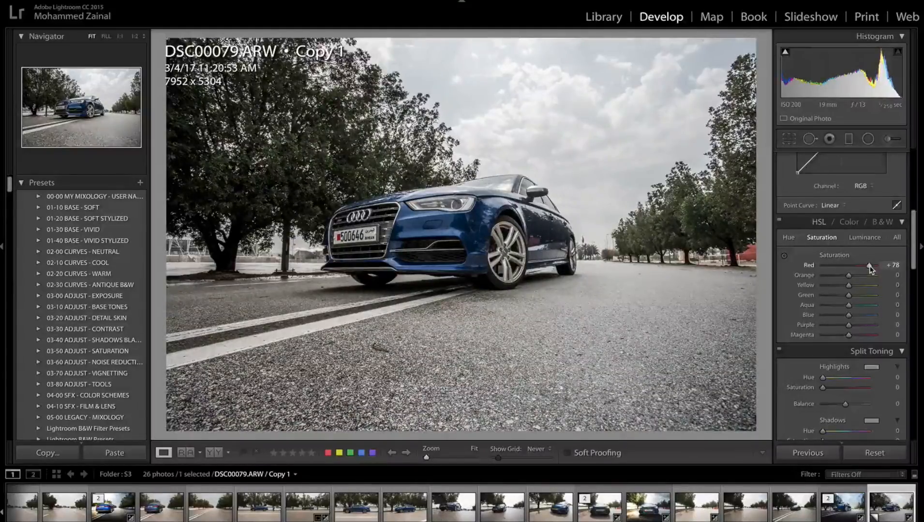
drag(872, 266, 871, 275)
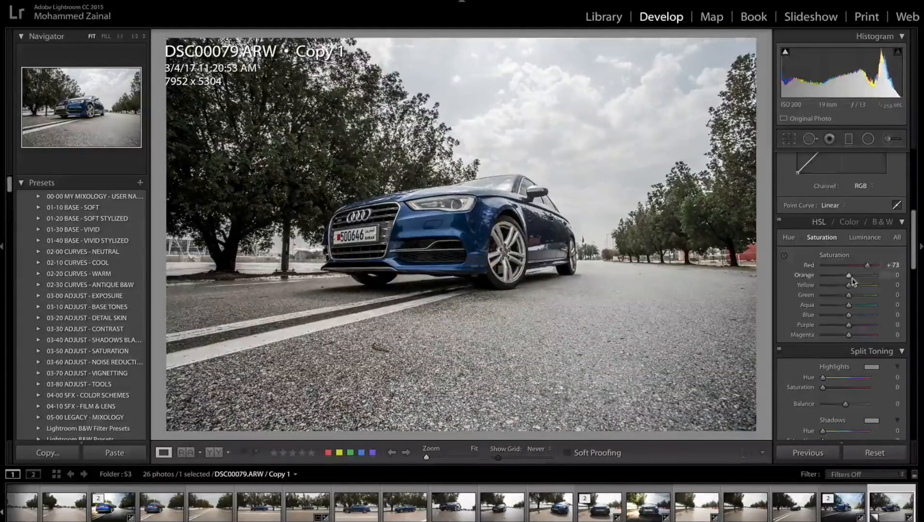
Set Orange saturation to +67 and Yellow to +63
drag(866, 276, 879, 276)
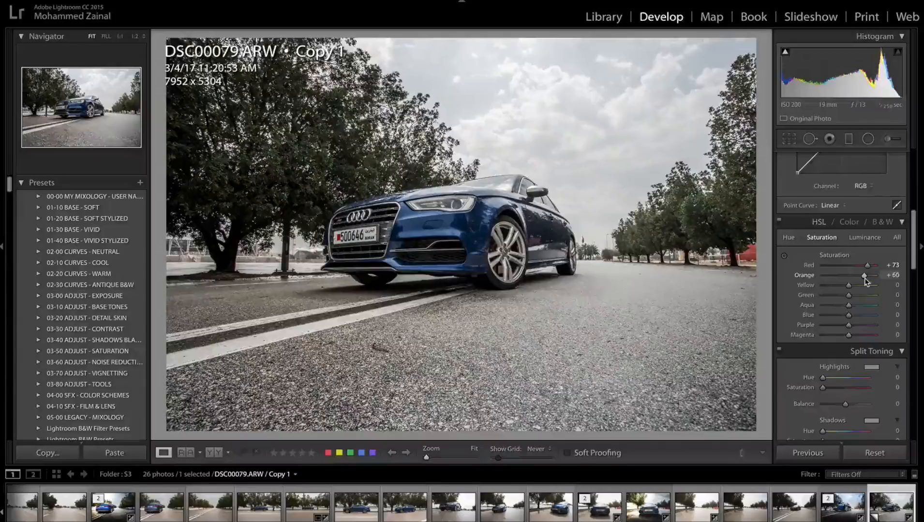
drag(871, 276, 882, 277)
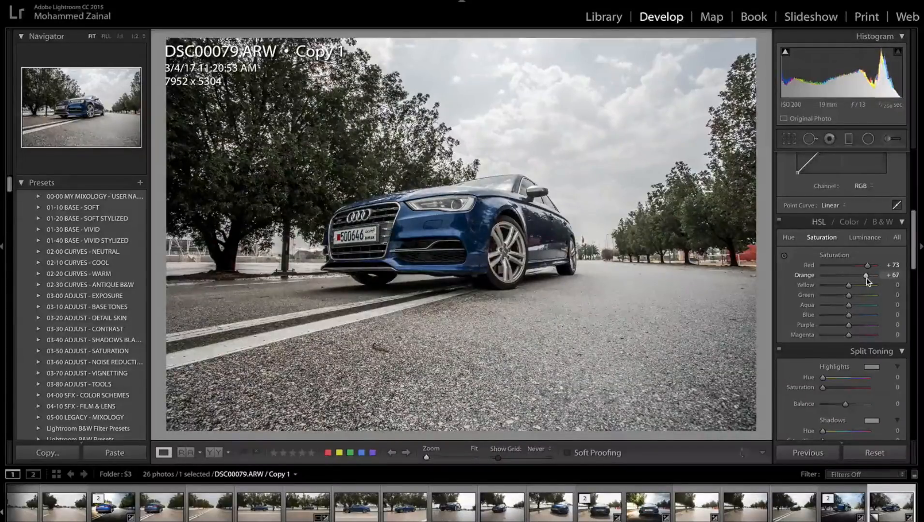
drag(865, 286, 834, 286)
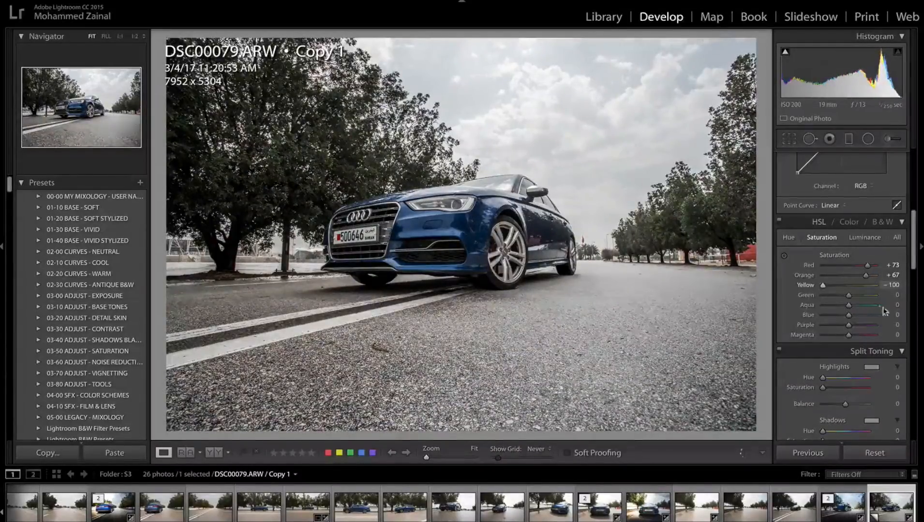
drag(825, 286, 863, 285)
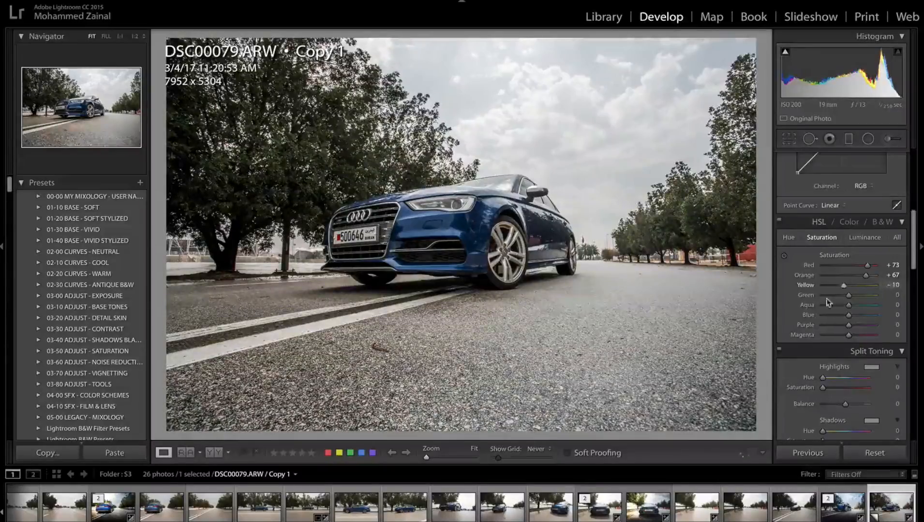
drag(851, 285, 869, 285)
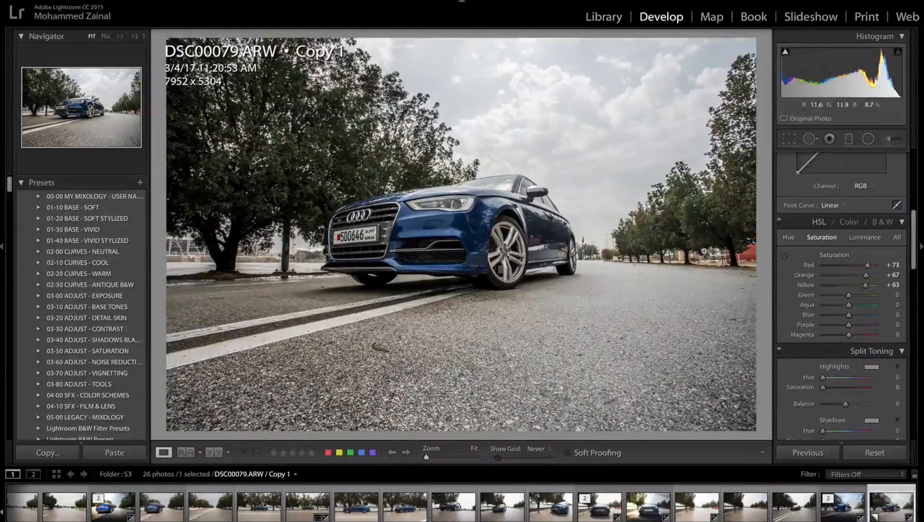
Mute Green to -18 and Aqua to -16 in HSL Saturation
drag(877, 295, 866, 295)
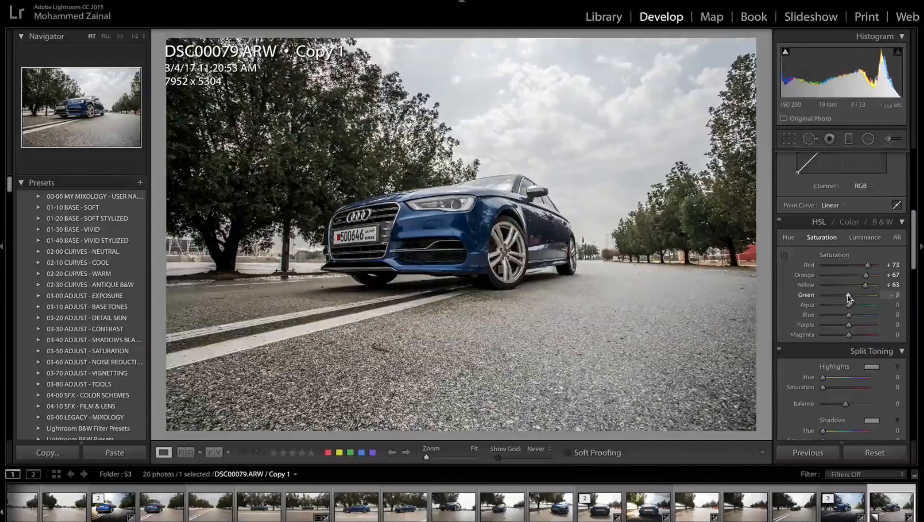
drag(866, 295, 843, 295)
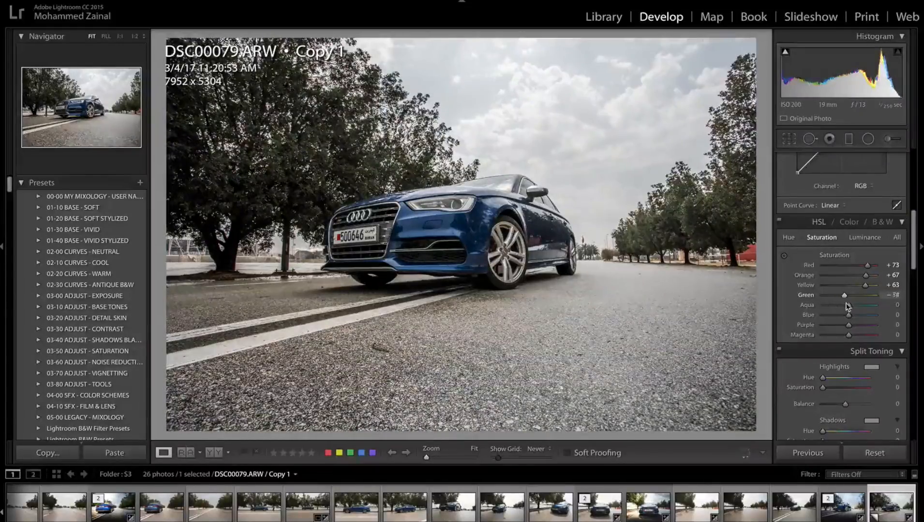
drag(843, 295, 844, 295)
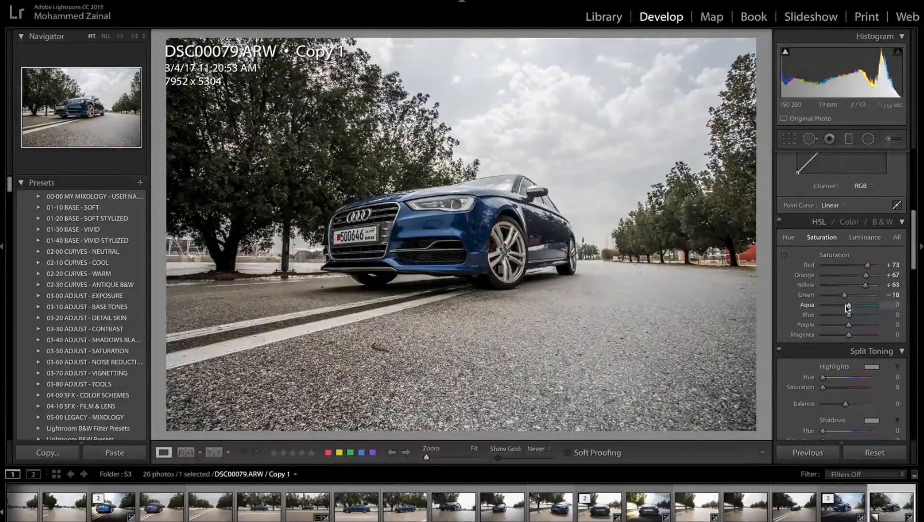
drag(868, 305, 848, 305)
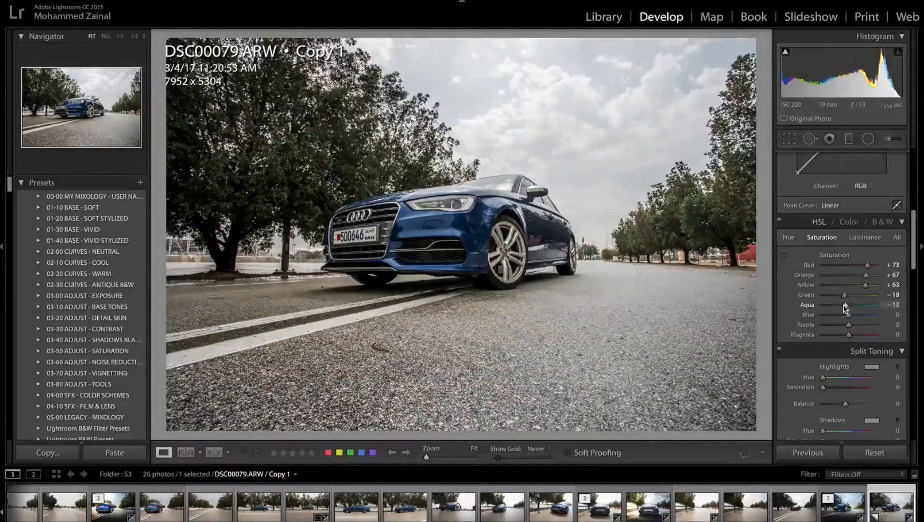
drag(866, 305, 825, 304)
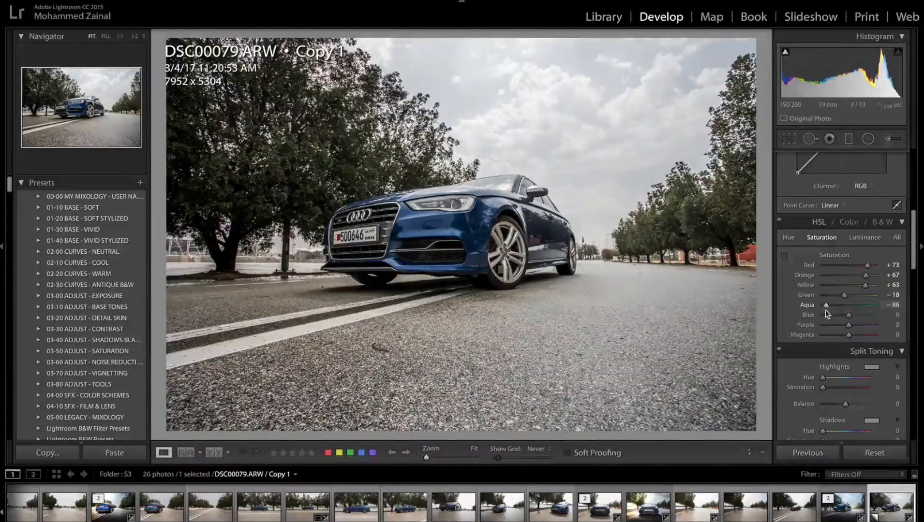
drag(826, 305, 870, 305)
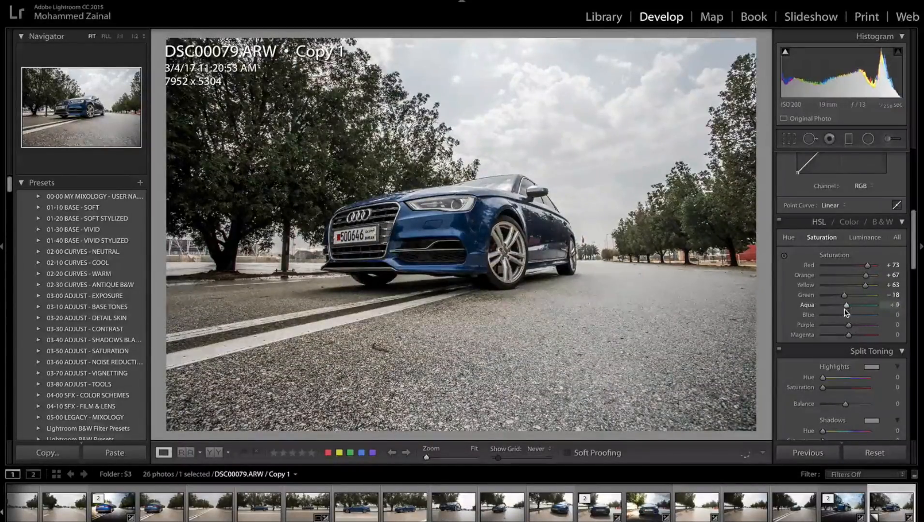
drag(860, 304, 851, 305)
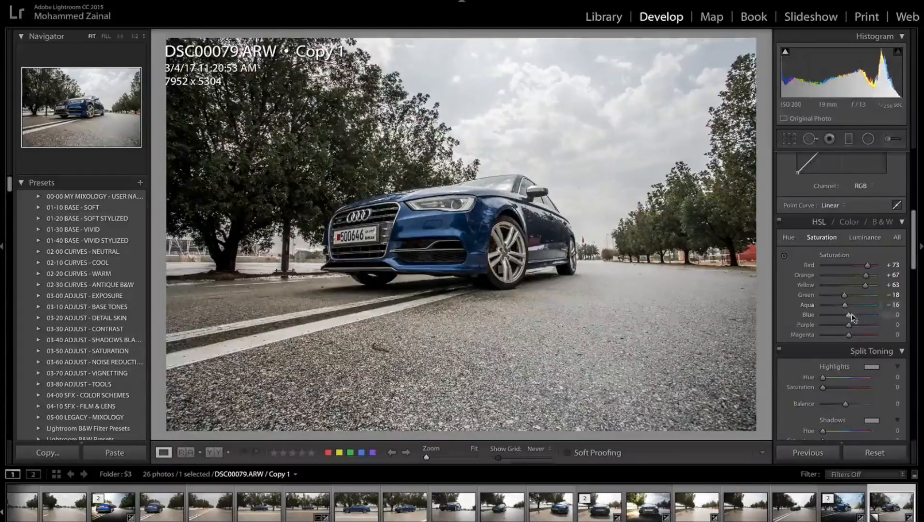
Boost the car's Blue saturation to +64
drag(853, 316, 837, 316)
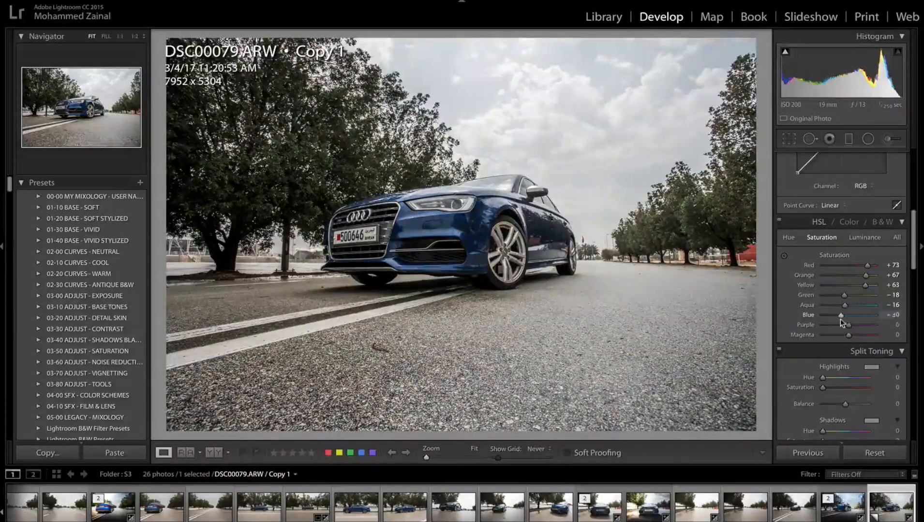
drag(831, 314, 859, 315)
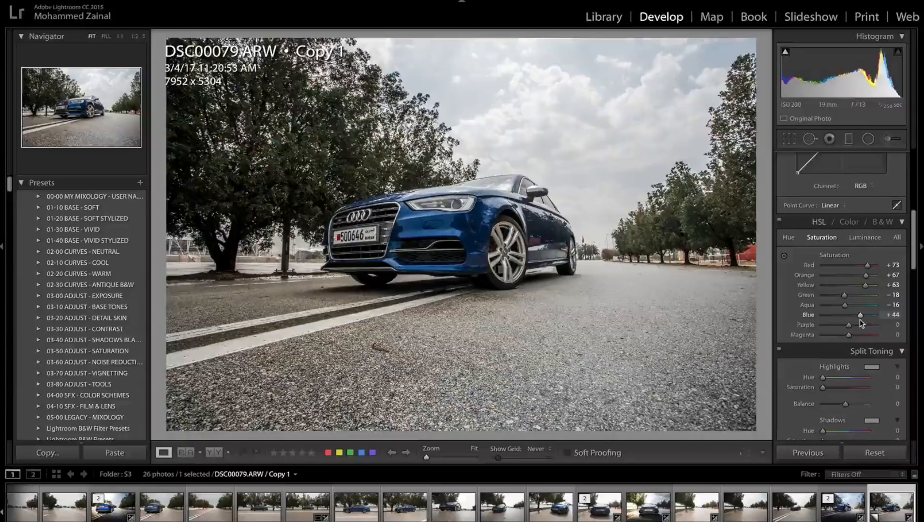
drag(858, 316, 865, 316)
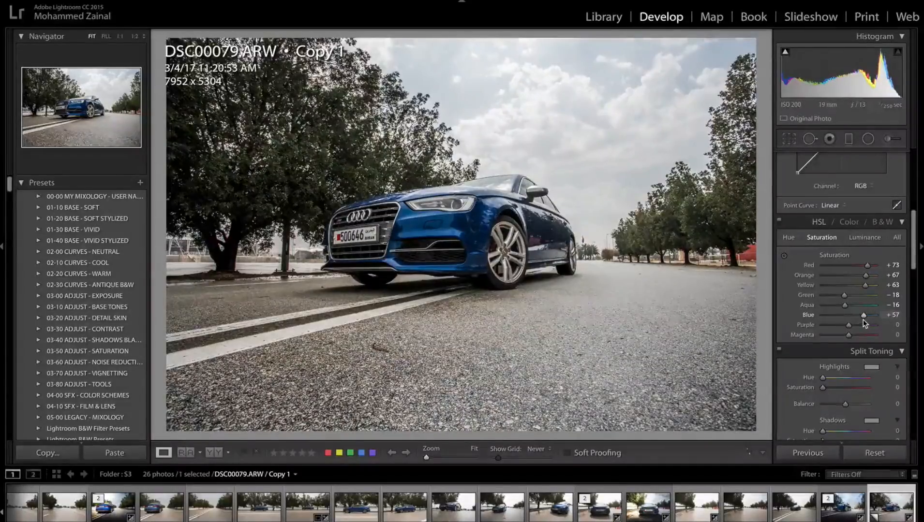
drag(871, 316, 864, 315)
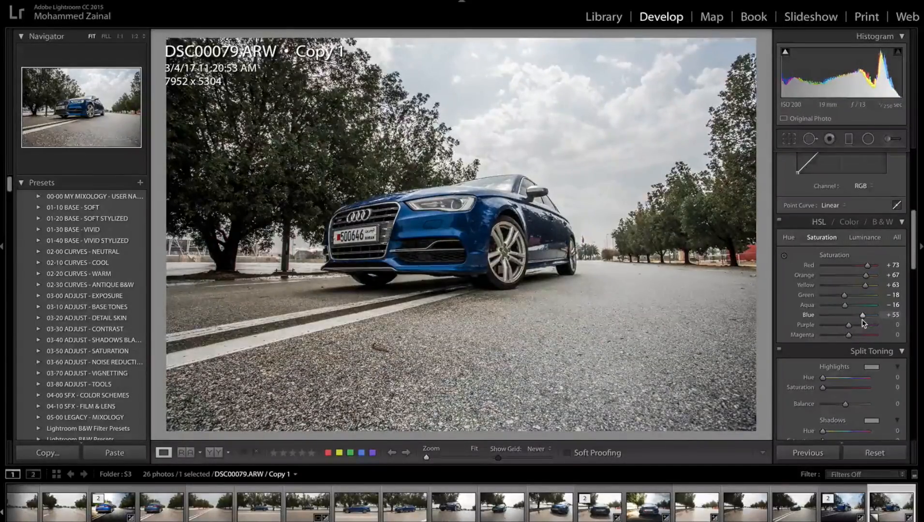
drag(877, 316, 882, 316)
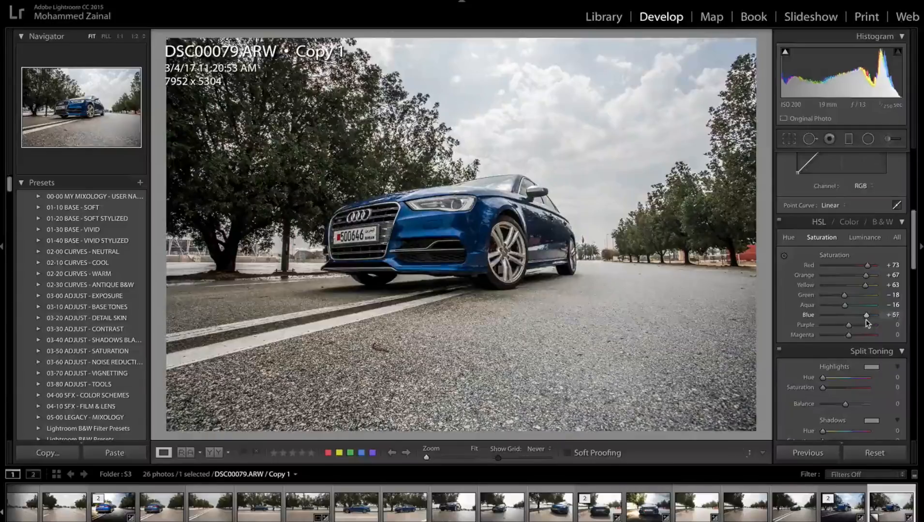
drag(869, 316, 863, 315)
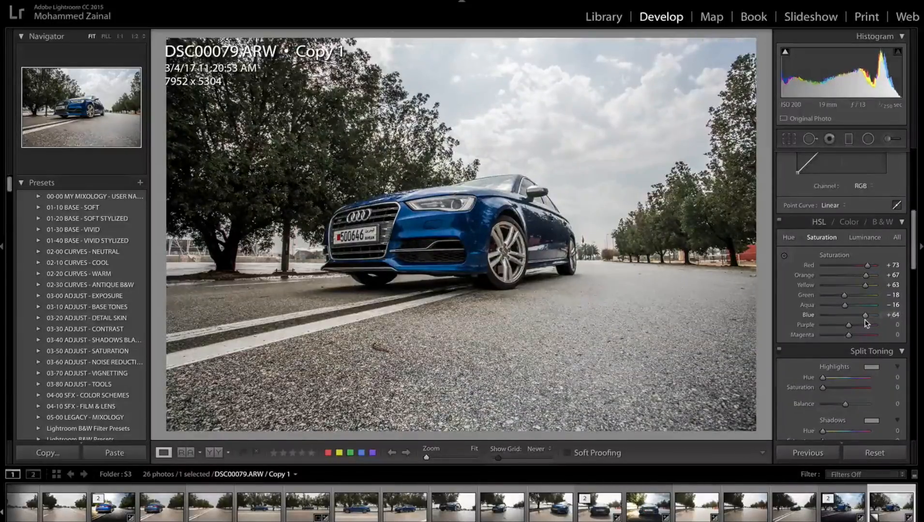
Strongly desaturate Purple to -87 and Magenta to -85
drag(860, 324, 831, 324)
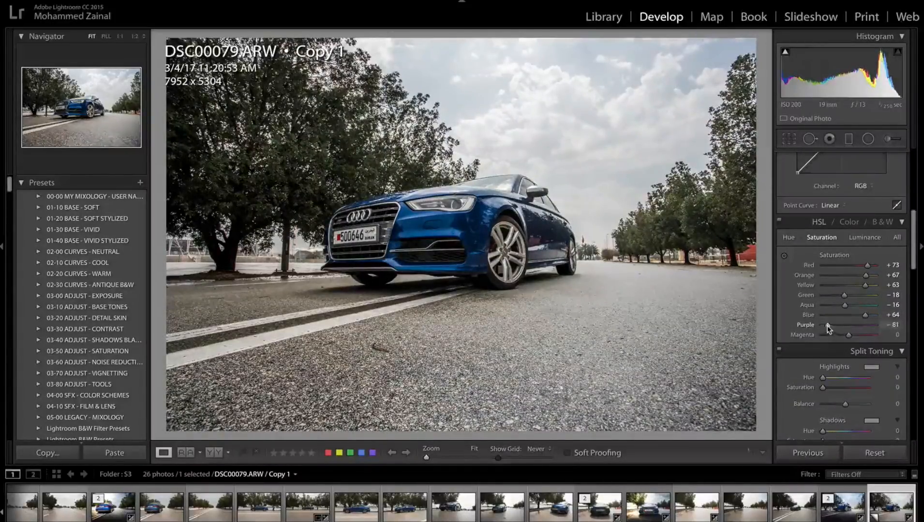
drag(863, 335, 827, 334)
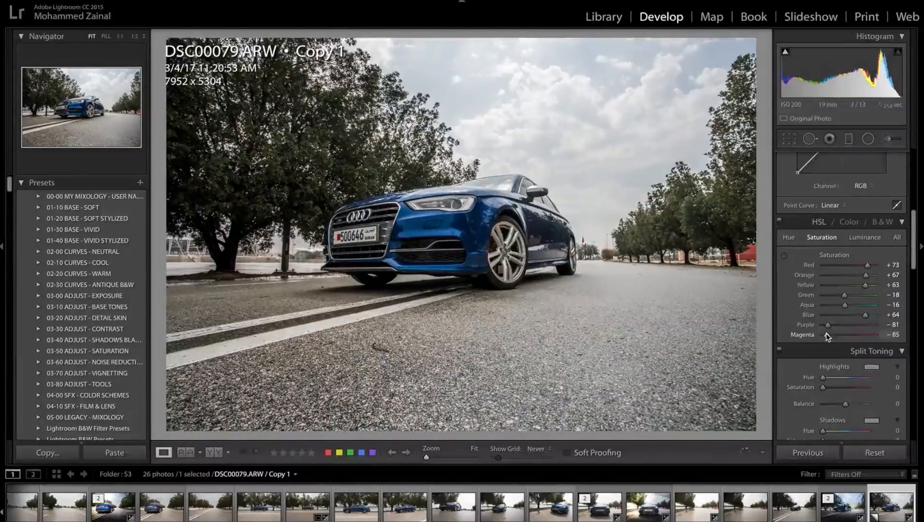
drag(827, 324, 826, 324)
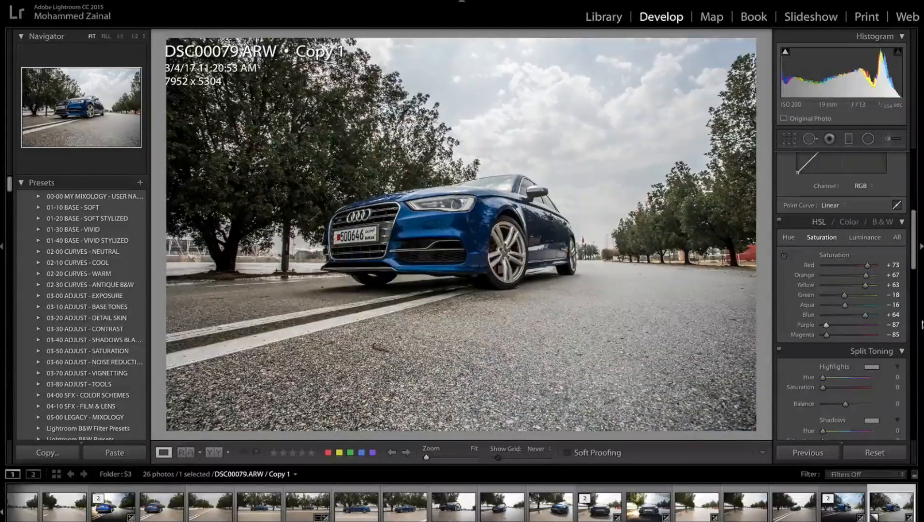
Give the Split Toning shadows a faint blue tint, Hue about 236 with Saturation 9
scroll(down, 3)
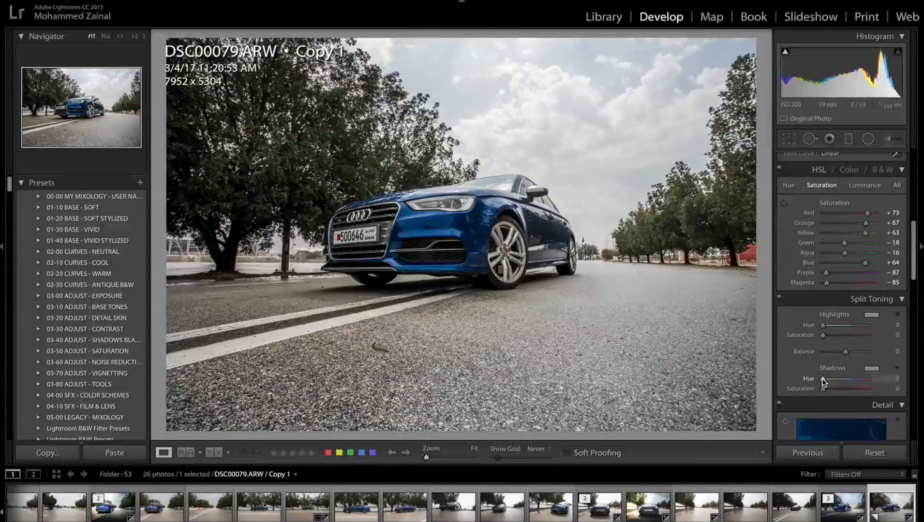
drag(823, 381, 853, 380)
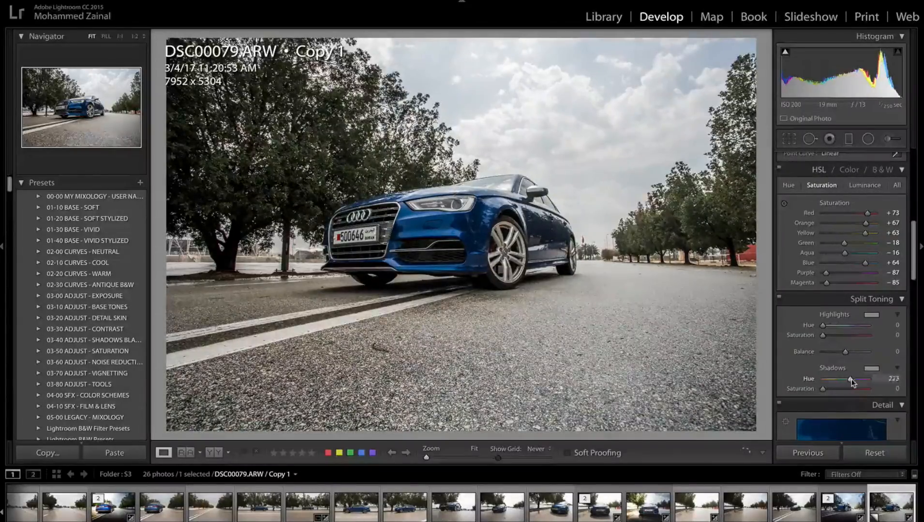
drag(848, 380, 852, 380)
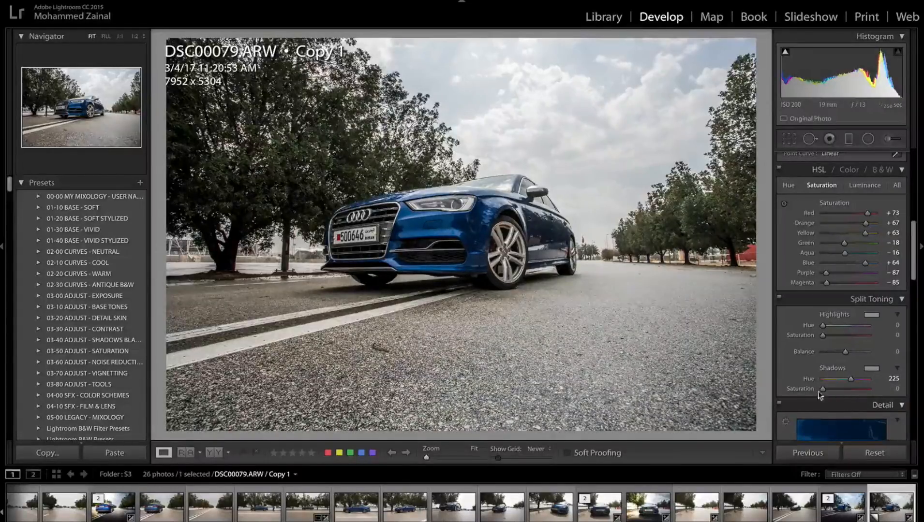
drag(822, 389, 825, 389)
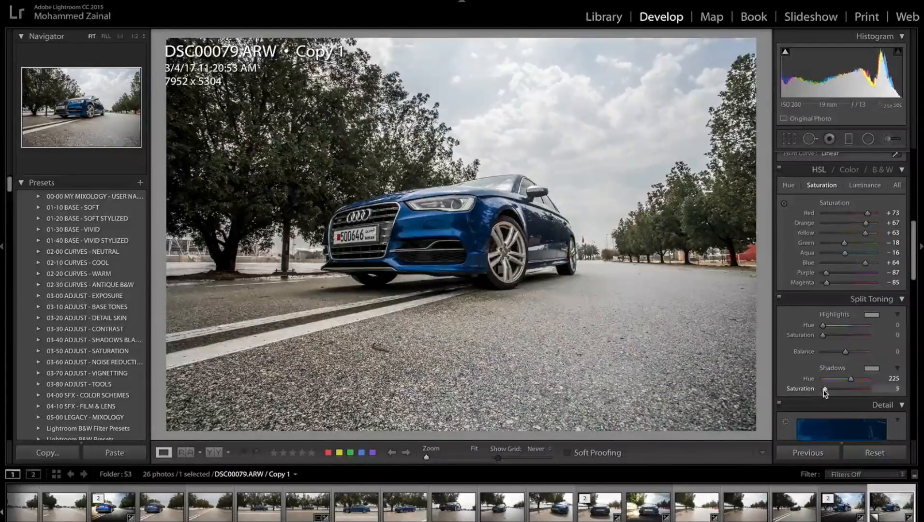
drag(820, 392, 830, 391)
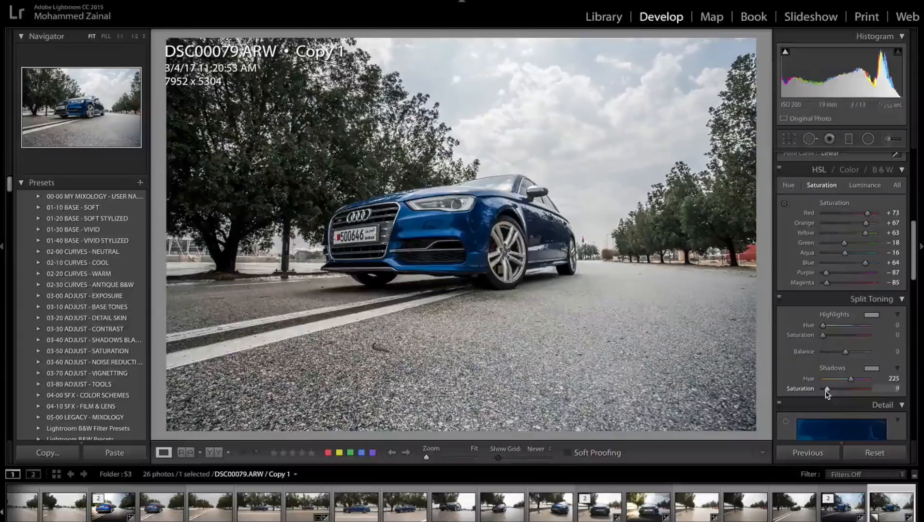
drag(851, 380, 849, 381)
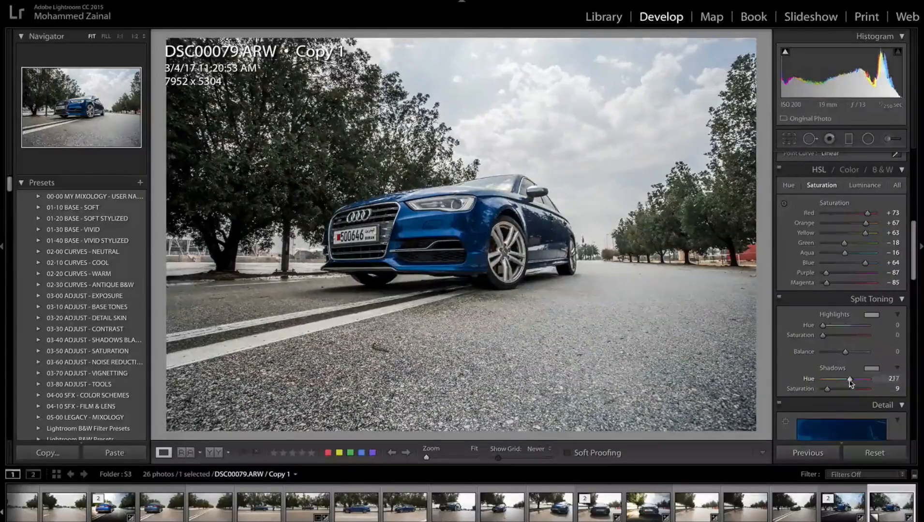
drag(850, 379, 874, 379)
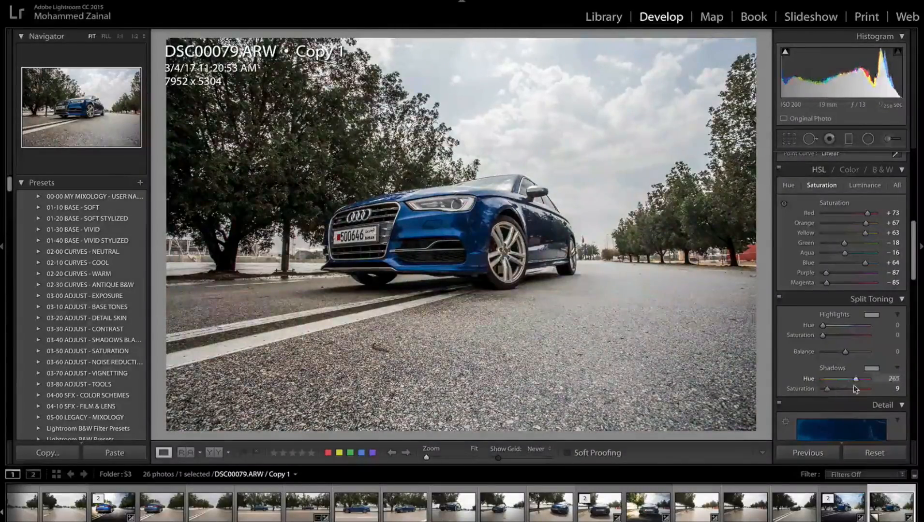
drag(872, 379, 851, 380)
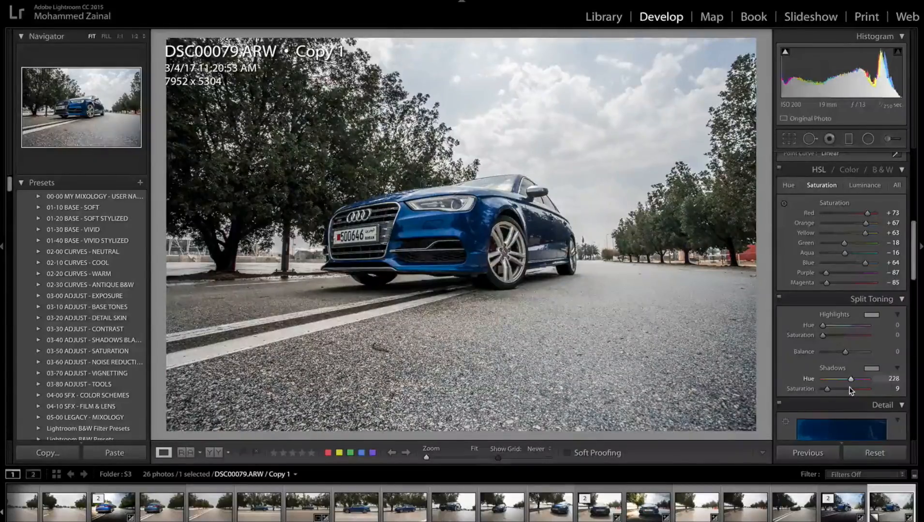
drag(842, 379, 852, 379)
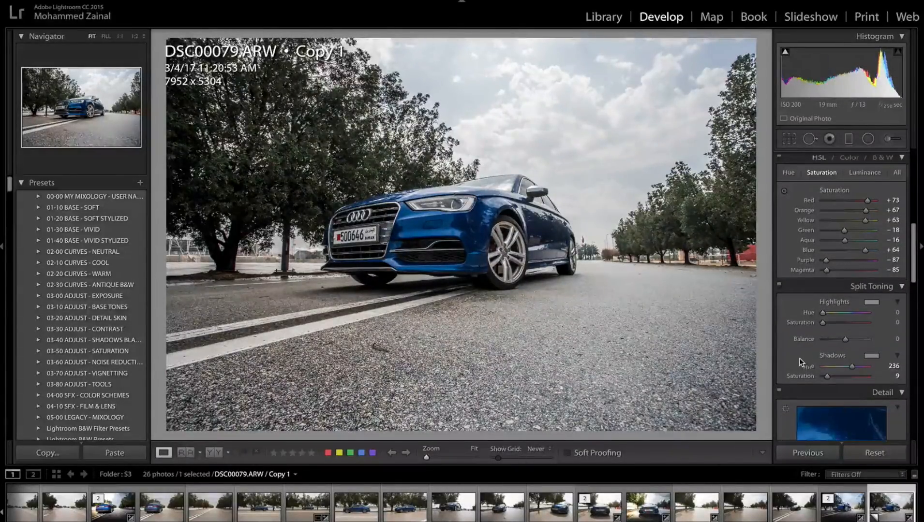
Raise the Sharpening Amount to 77 in the Detail panel
scroll(down, 3)
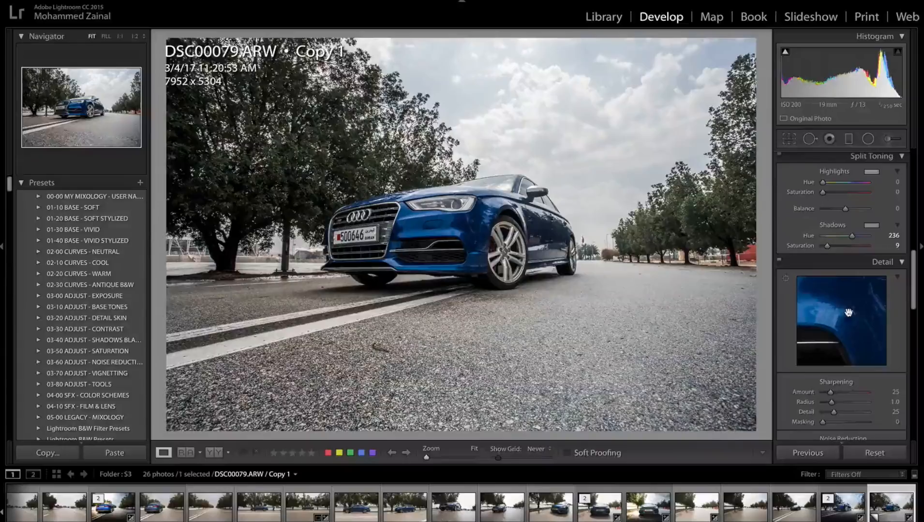
drag(831, 393, 855, 393)
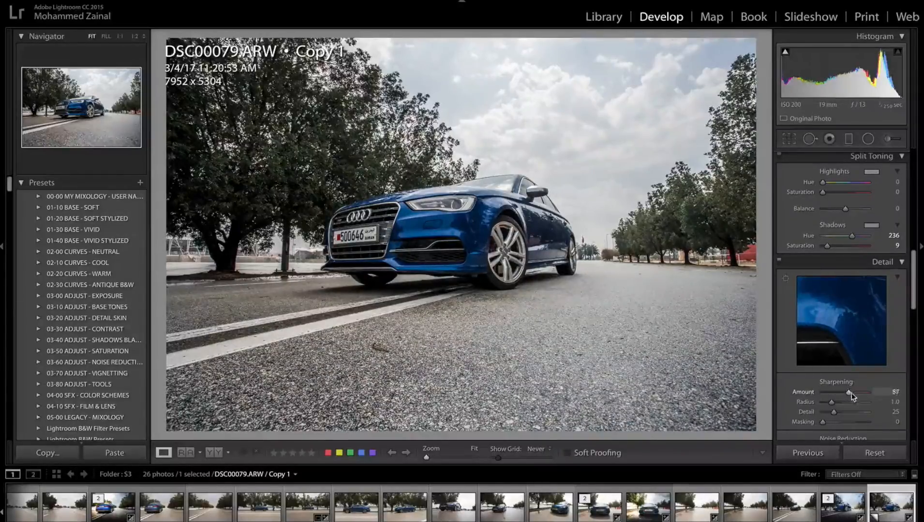
drag(851, 392, 848, 393)
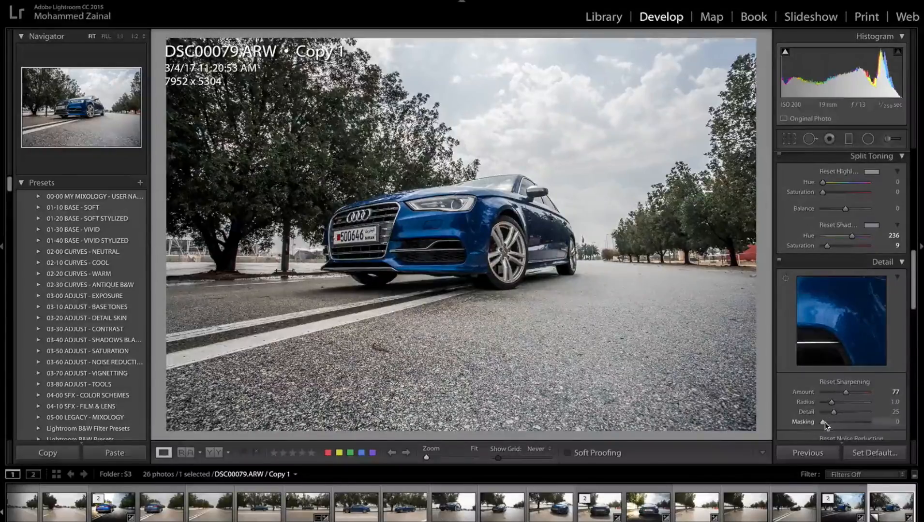
Set Sharpening Masking to about 77 so only car and tree edges are sharpened
drag(831, 422, 855, 423)
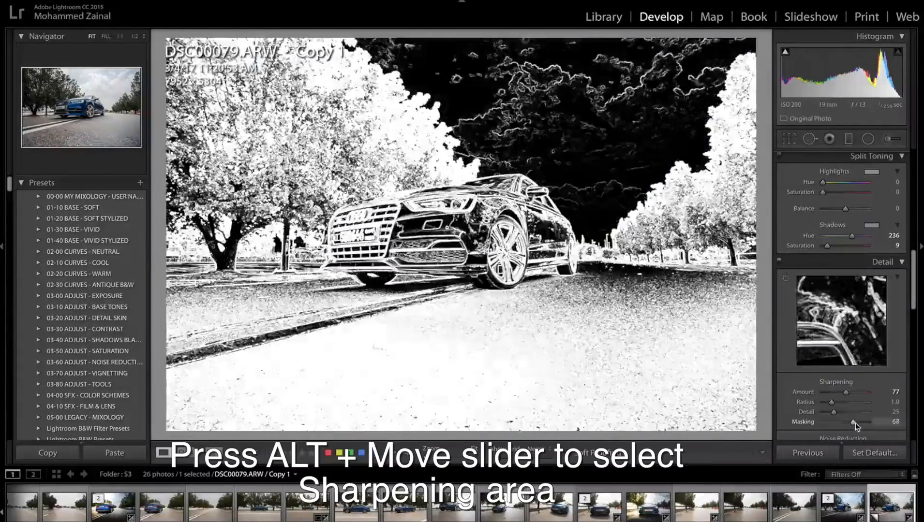
drag(854, 422, 857, 422)
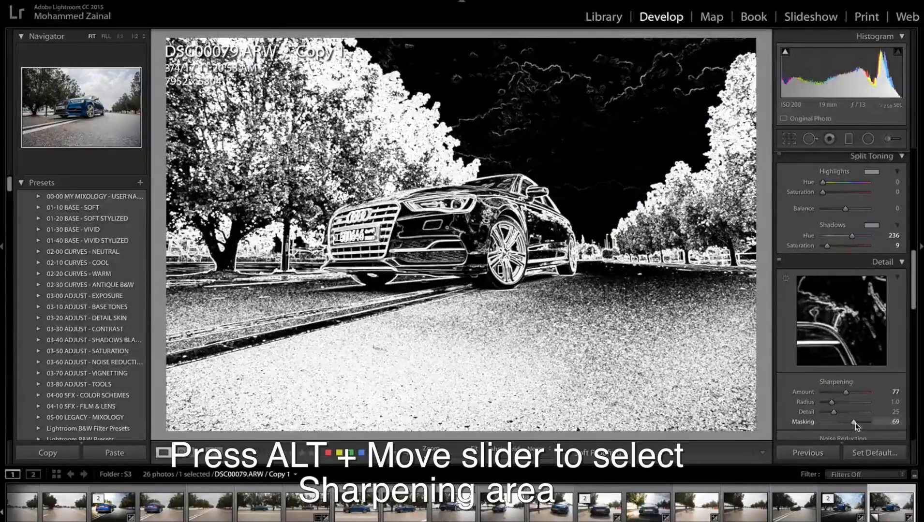
drag(854, 423, 857, 423)
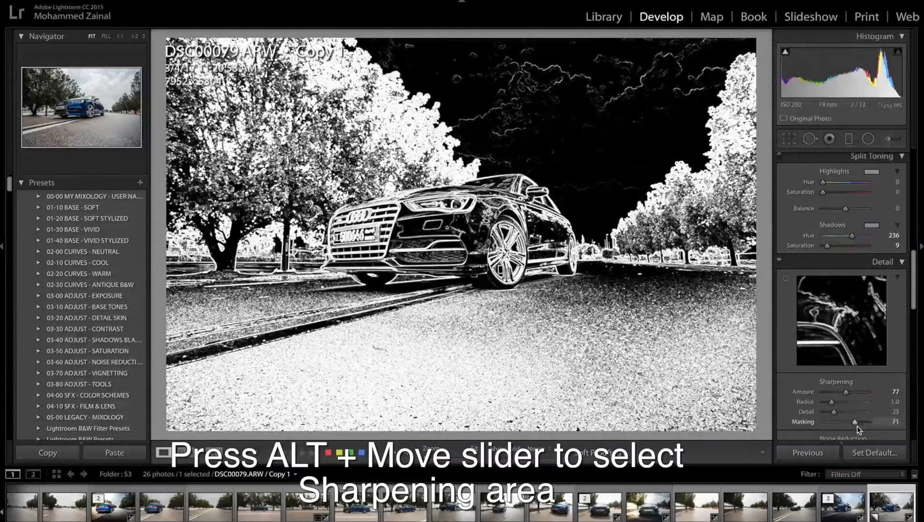
drag(856, 423, 859, 423)
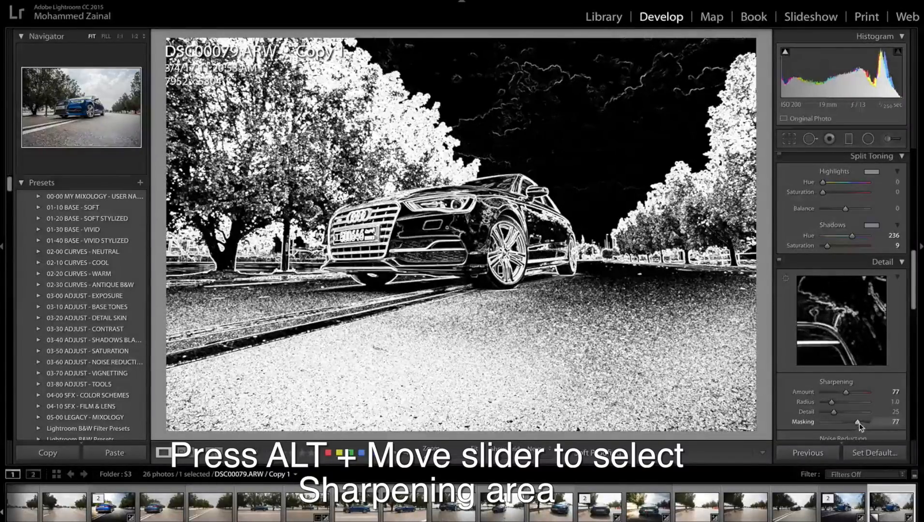
drag(854, 424, 859, 424)
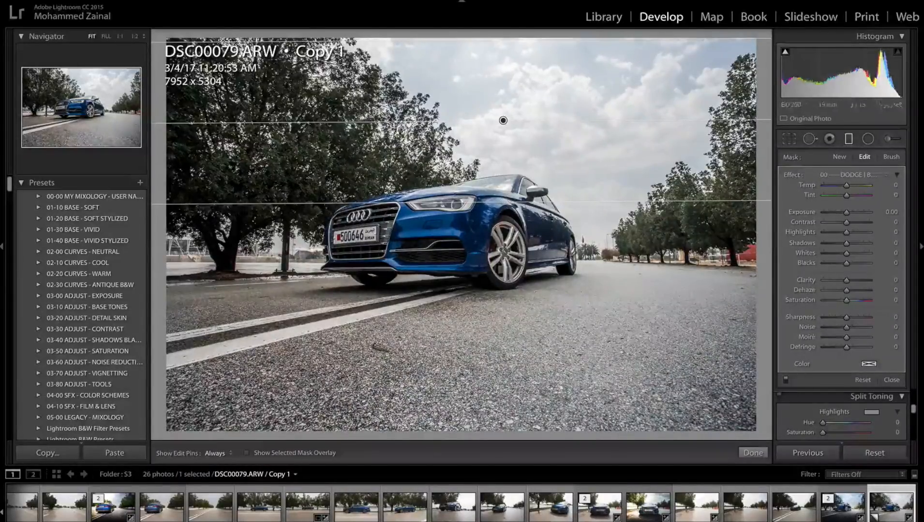
Pull the sky graduated filter's Highlights down to -95
drag(863, 231, 842, 232)
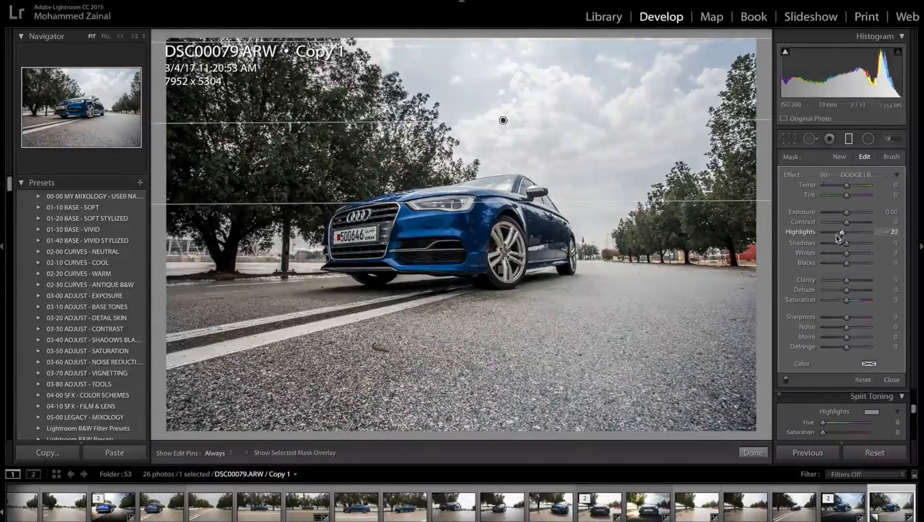
drag(842, 232, 818, 233)
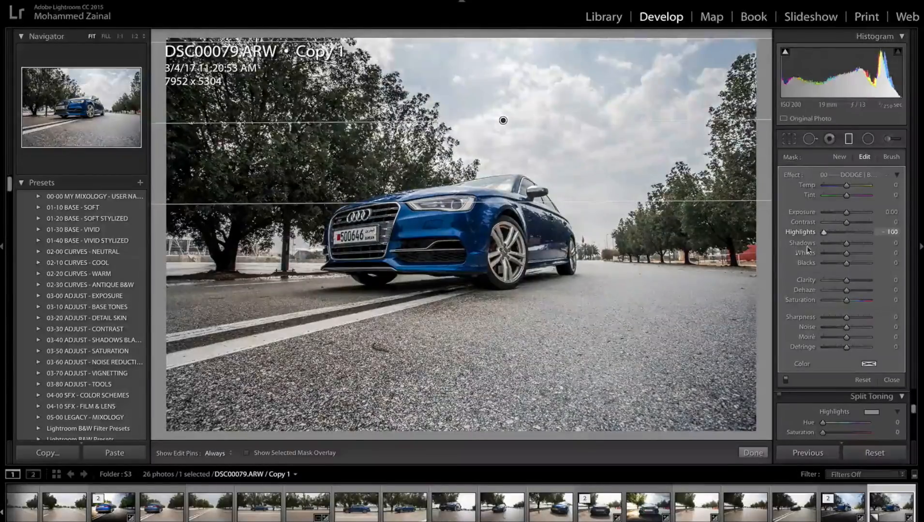
drag(824, 233, 827, 232)
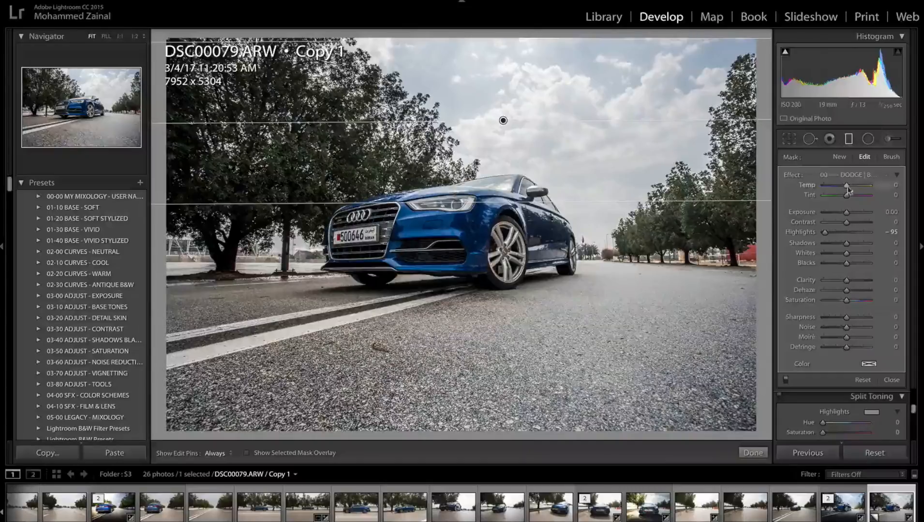
Cool the sky filter with Temp -26
drag(866, 191, 845, 191)
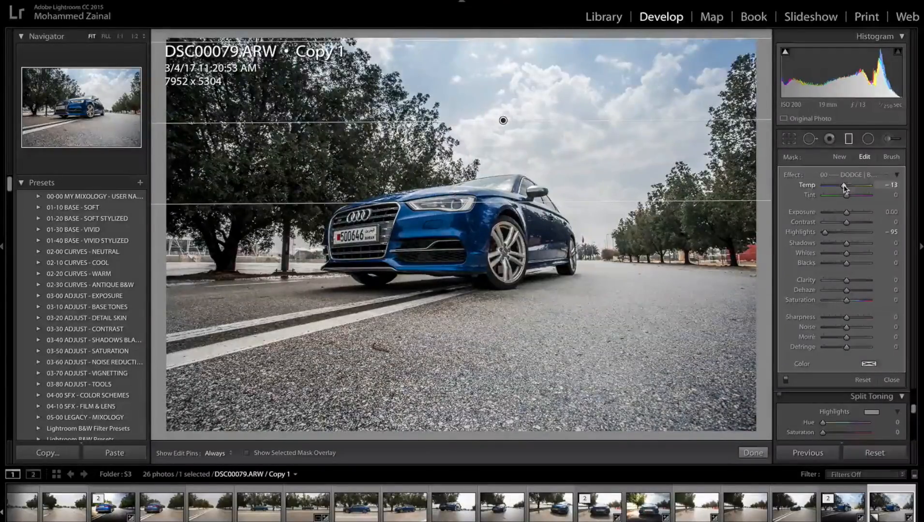
drag(847, 188, 843, 188)
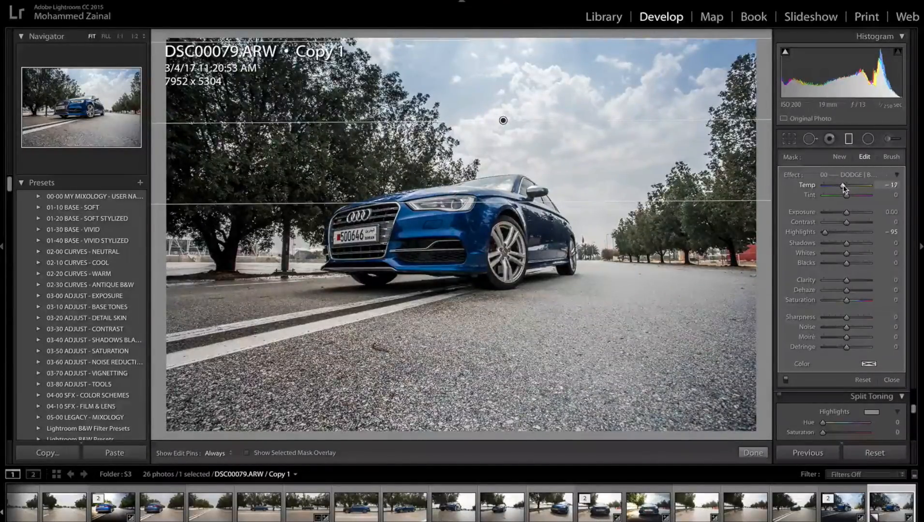
drag(845, 189, 837, 188)
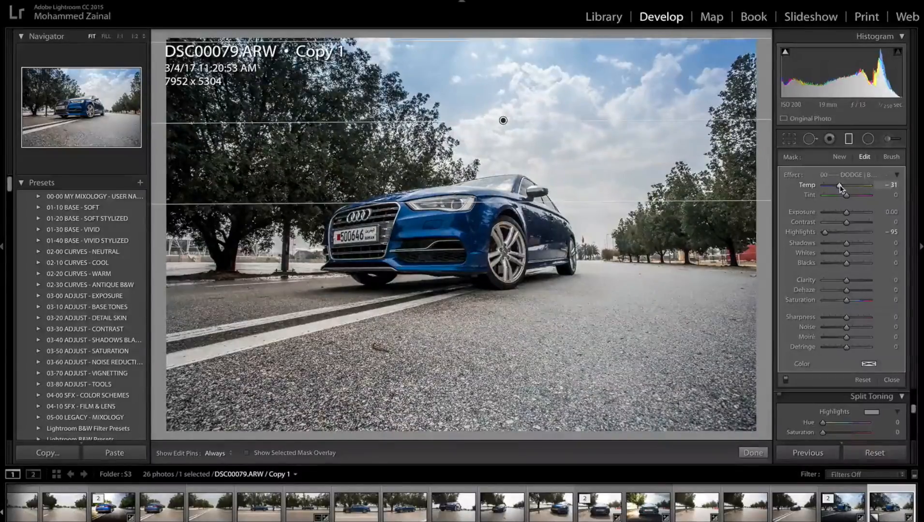
drag(833, 184, 840, 185)
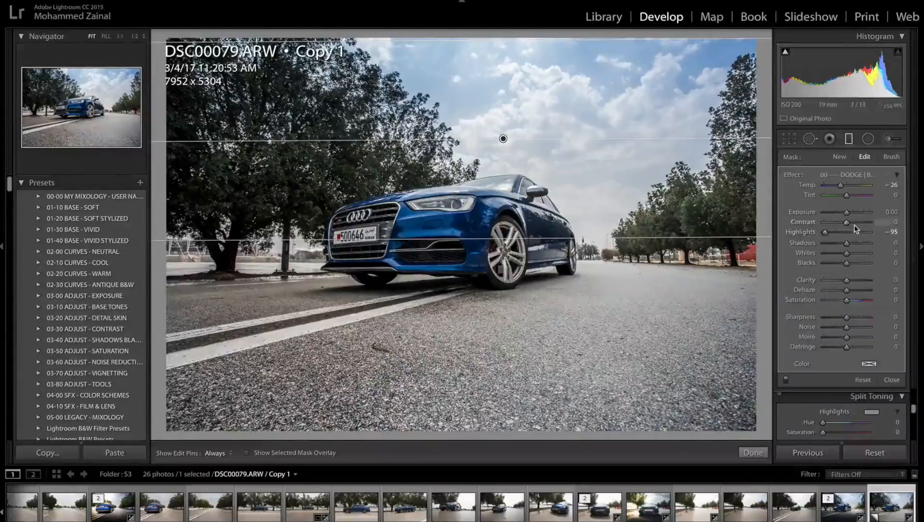
Add Contrast +36 to the sky filter and finish with Done
drag(846, 222, 867, 223)
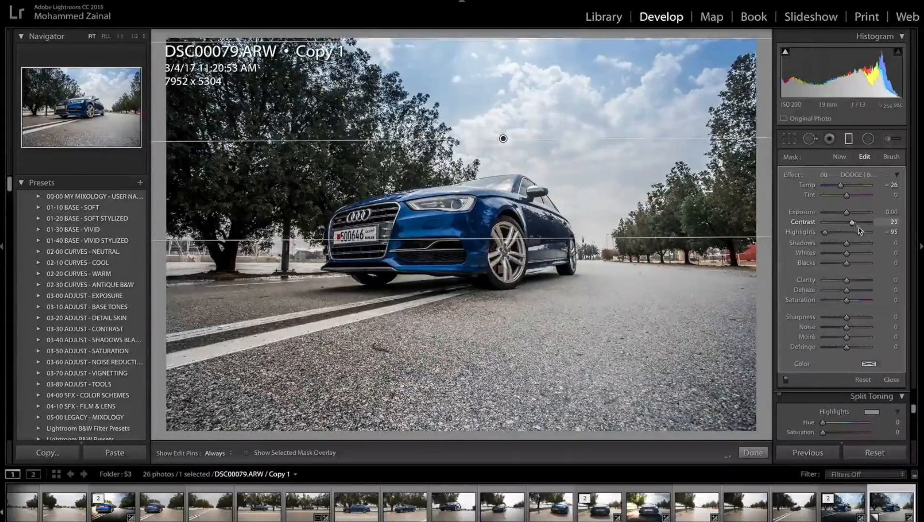
drag(866, 222, 877, 222)
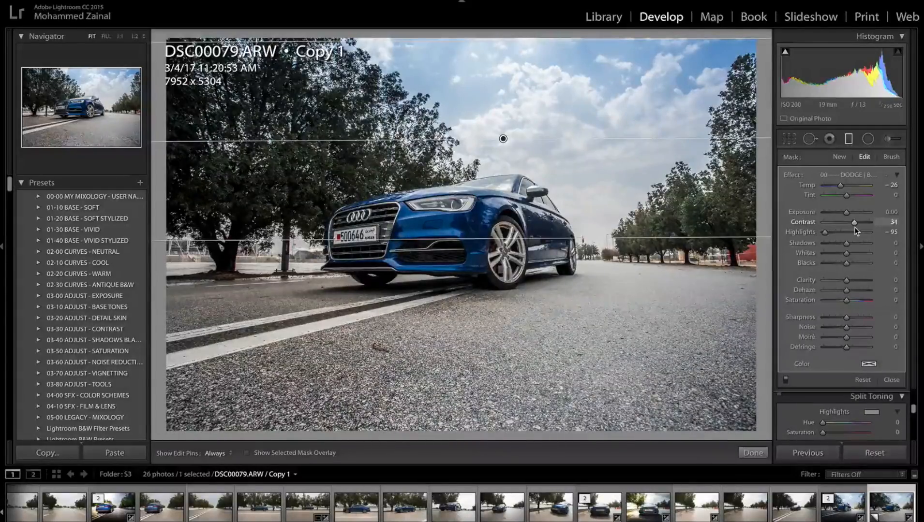
drag(860, 222, 863, 223)
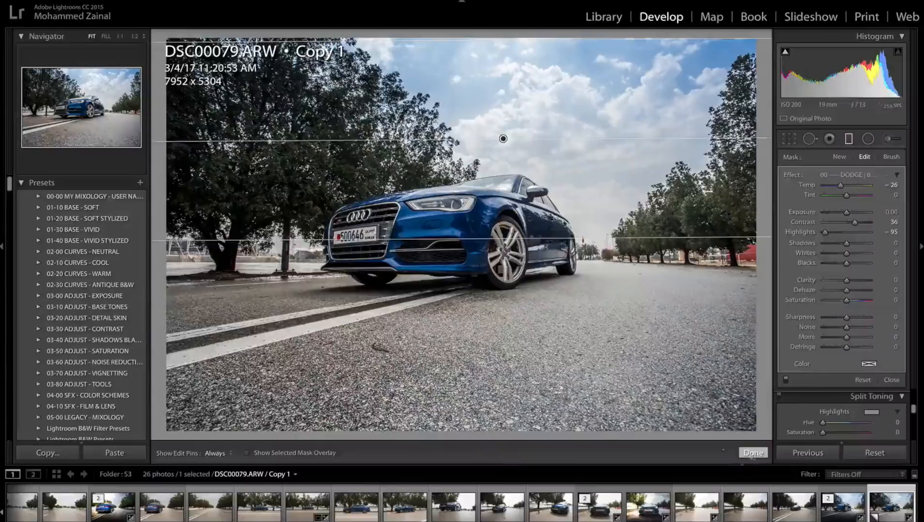
click(753, 453)
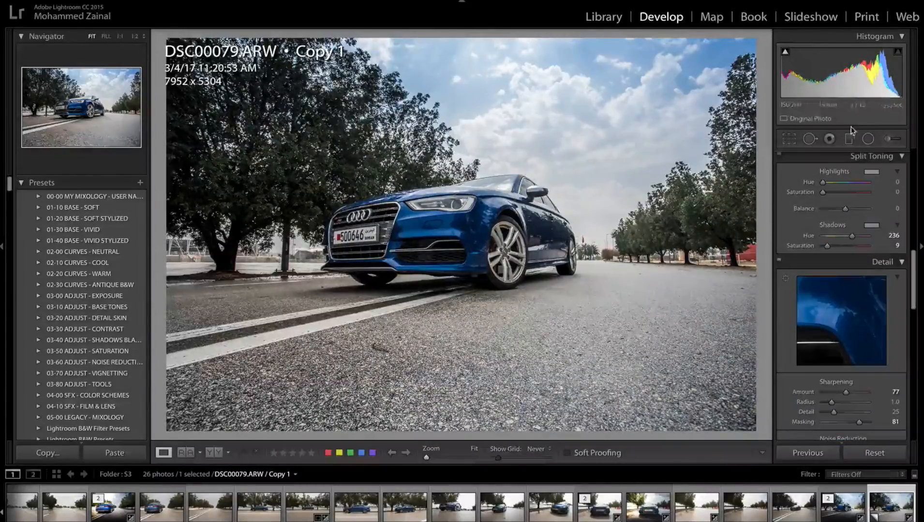
mouse_move(850, 140)
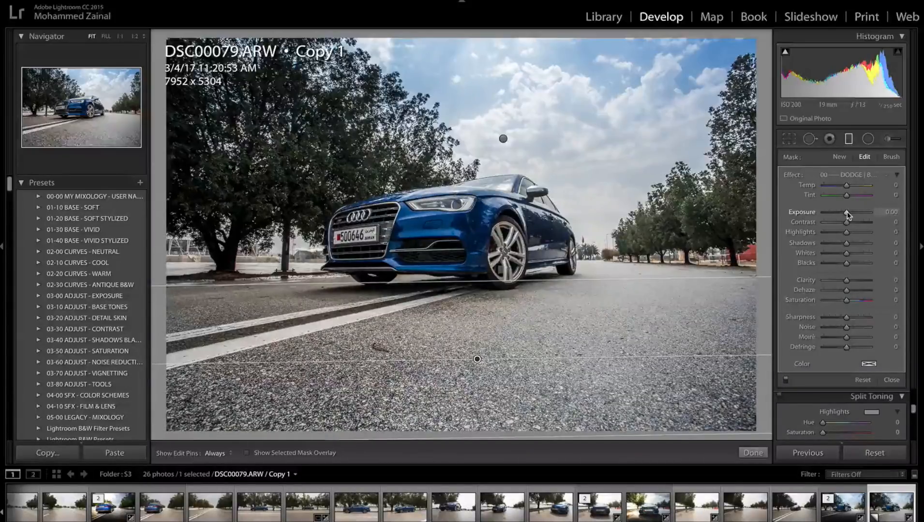
Pull the road filter's Exposure to about -2.05 and add Clarity 16 and Sharpness 16
drag(853, 213, 843, 213)
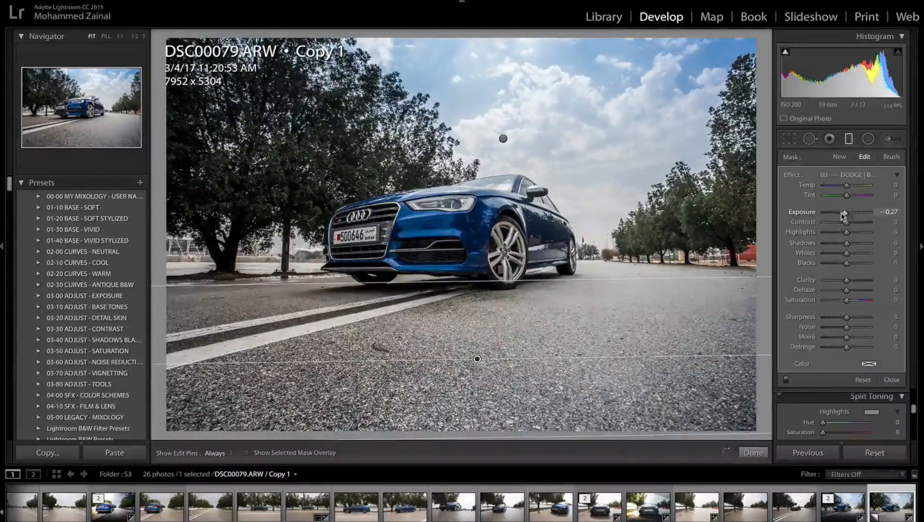
drag(844, 212, 837, 212)
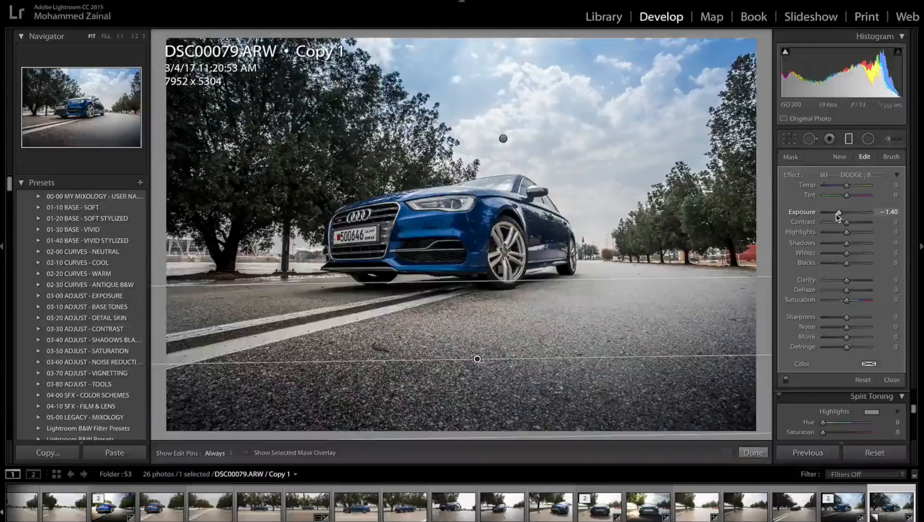
drag(855, 212, 851, 212)
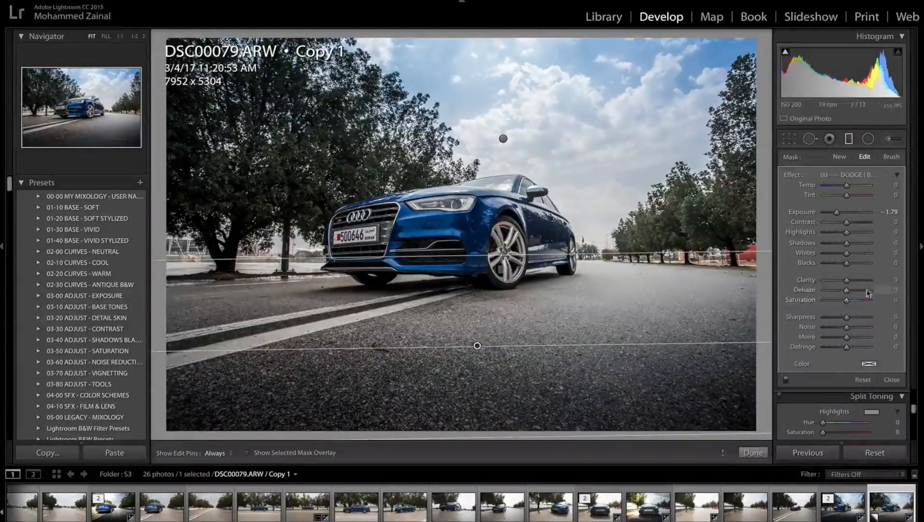
drag(863, 317, 876, 318)
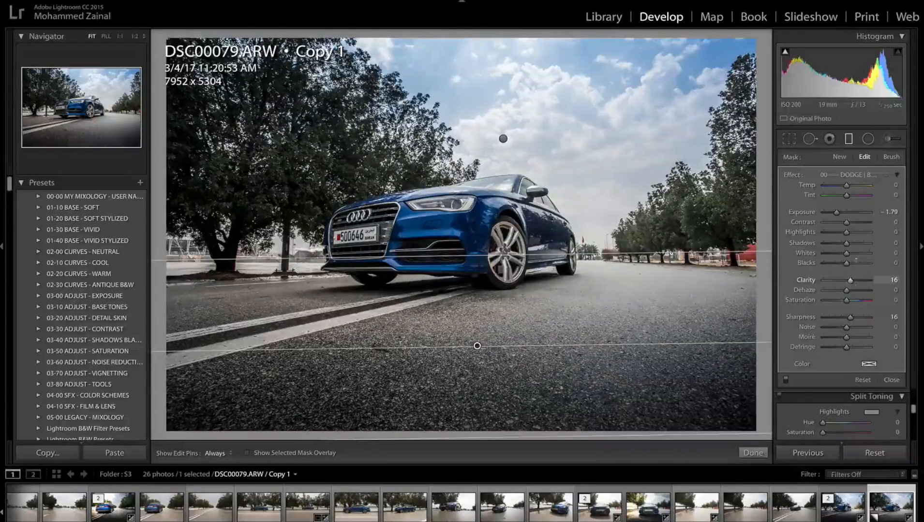
drag(850, 212, 834, 212)
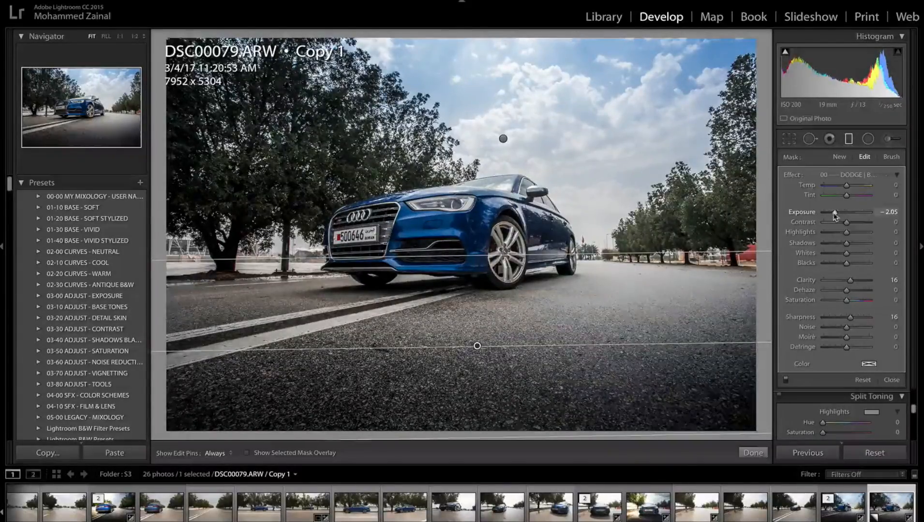
drag(851, 212, 847, 211)
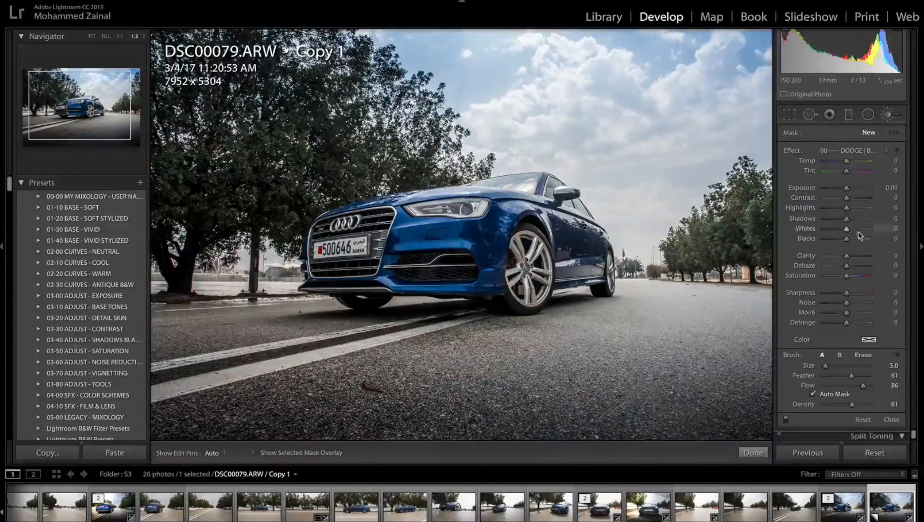
Set the Dodge brush to Exposure 0.29 and Clarity 52 and paint it over the headlight
drag(848, 256, 861, 256)
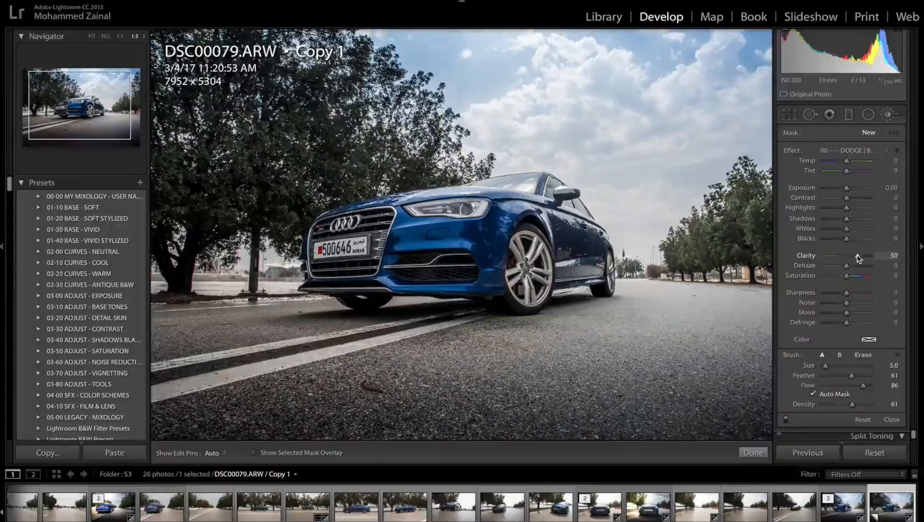
drag(861, 256, 867, 256)
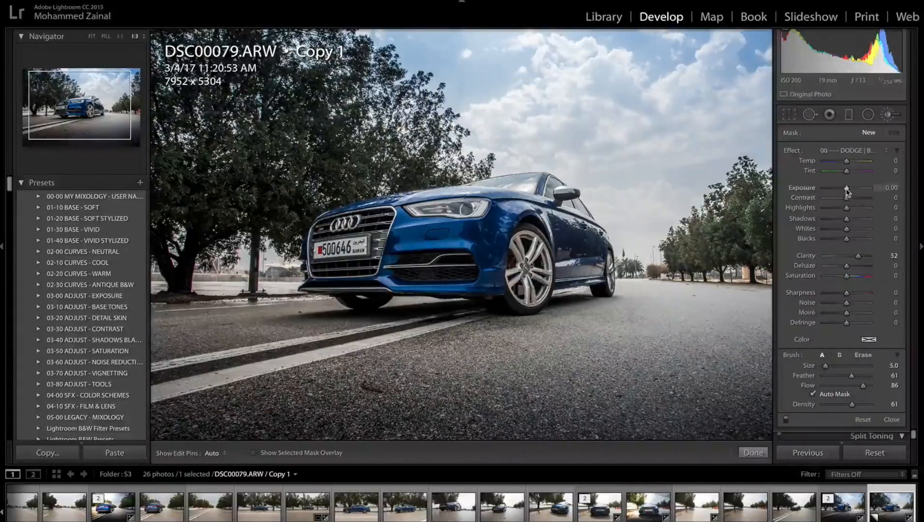
drag(846, 192, 855, 192)
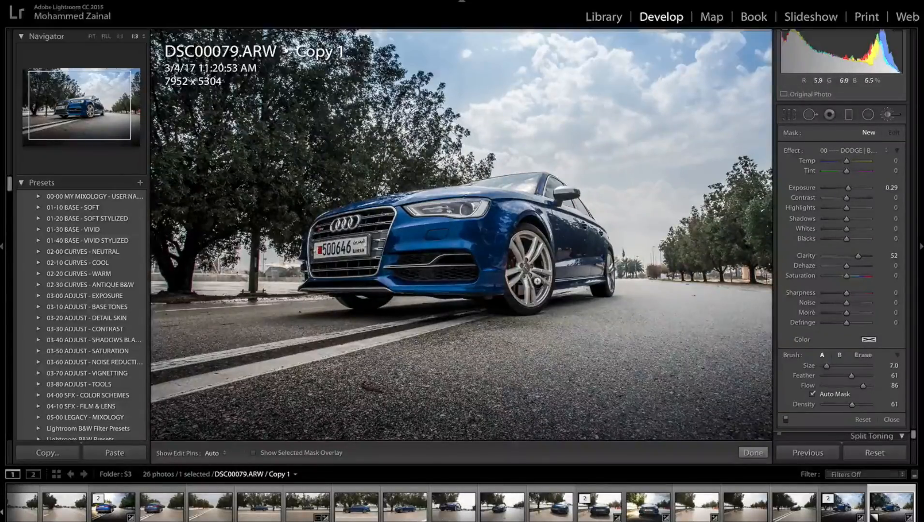
click(212, 454)
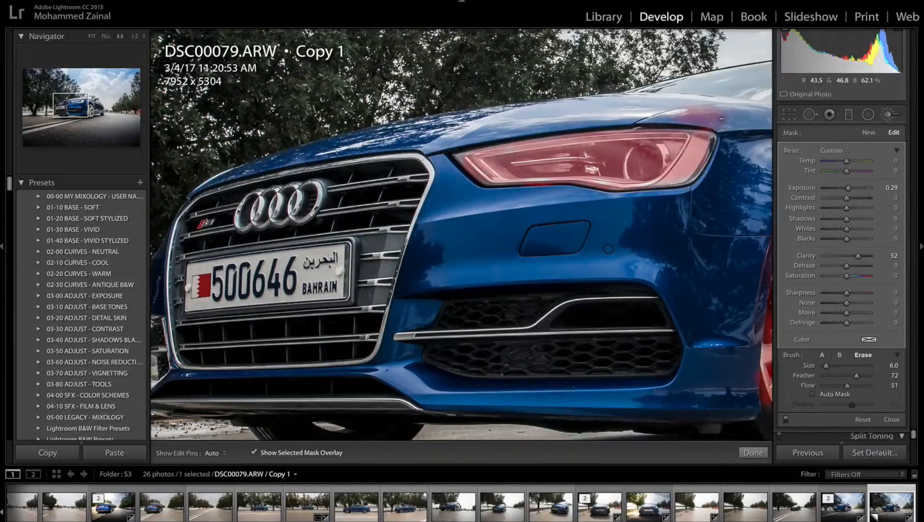
Paint the brush over the grille and plate with Clarity 59 and Sharpness 31, then zoom out
click(213, 453)
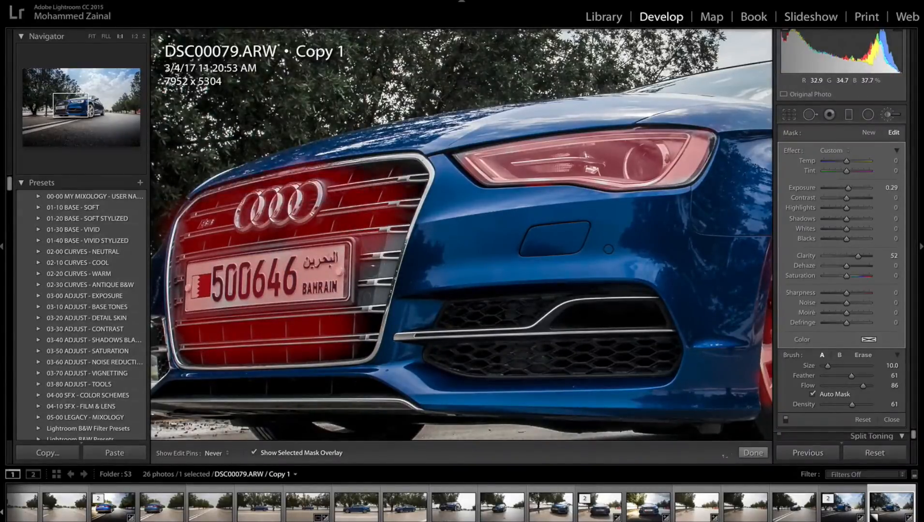
click(253, 453)
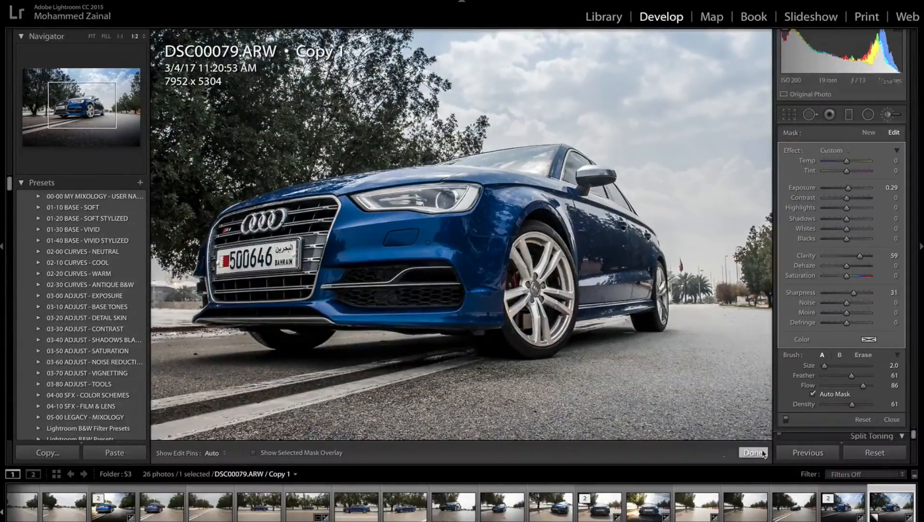
mouse_move(553, 308)
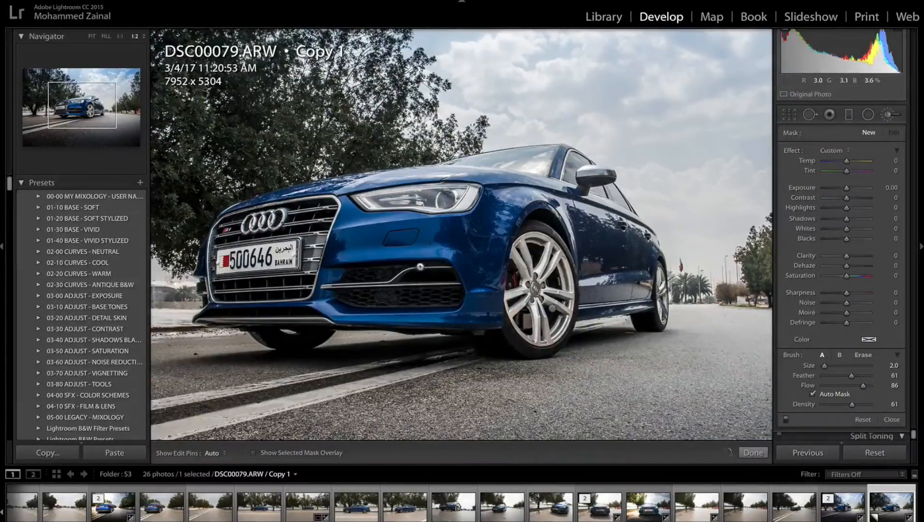
Raise a new brush to Exposure +0.43, paint it on the front bumper and finish with Done
drag(841, 188, 848, 188)
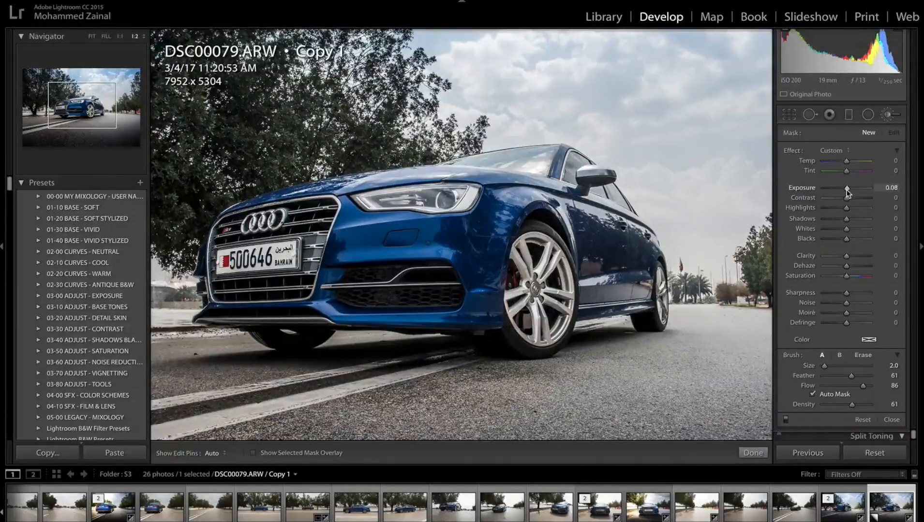
drag(854, 188, 866, 187)
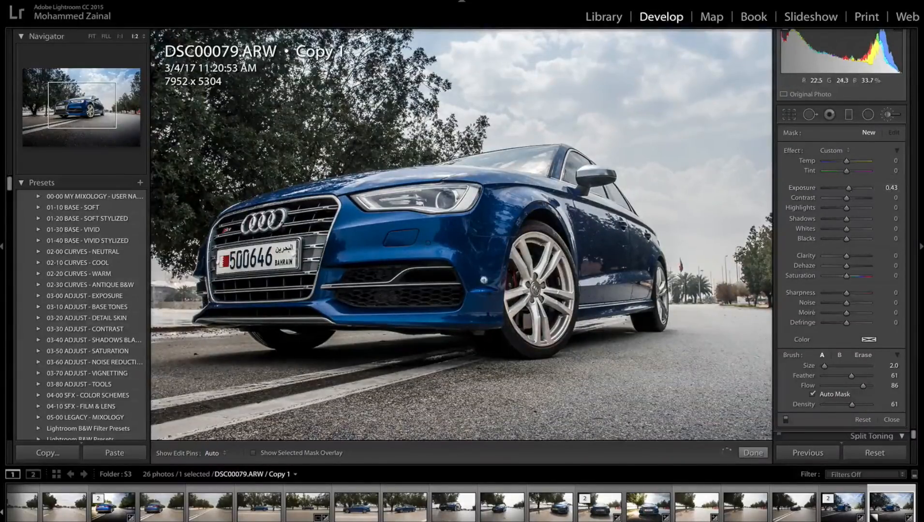
click(224, 453)
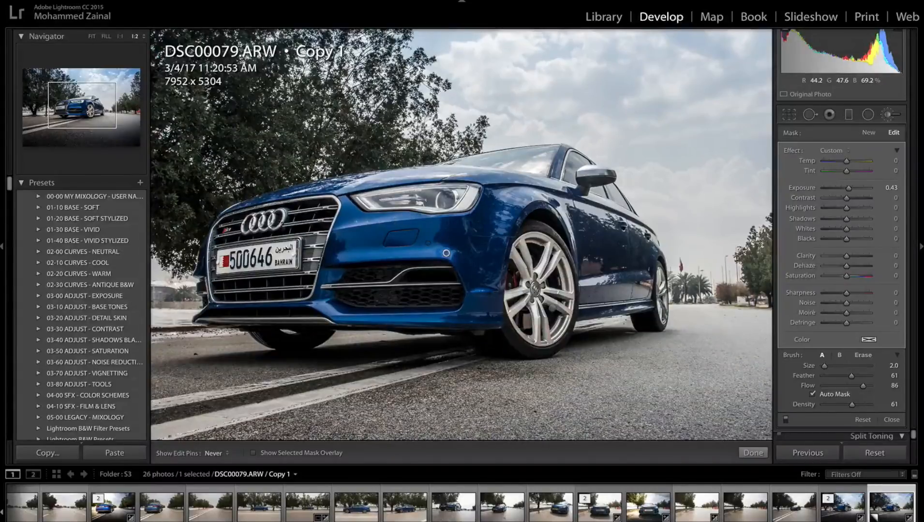
click(218, 454)
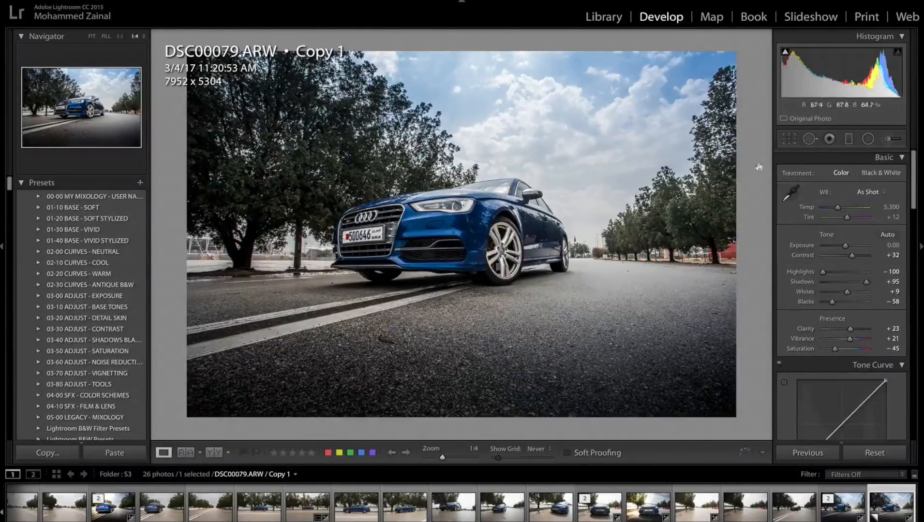
Start a new brush with Shadows +11, Temp +31 and Saturation +9 for a warmed local lift
click(894, 140)
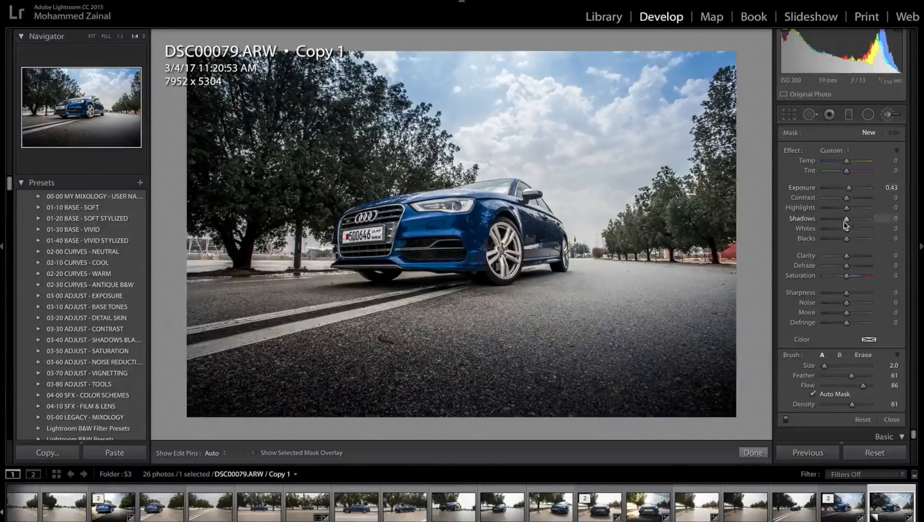
drag(845, 218, 851, 219)
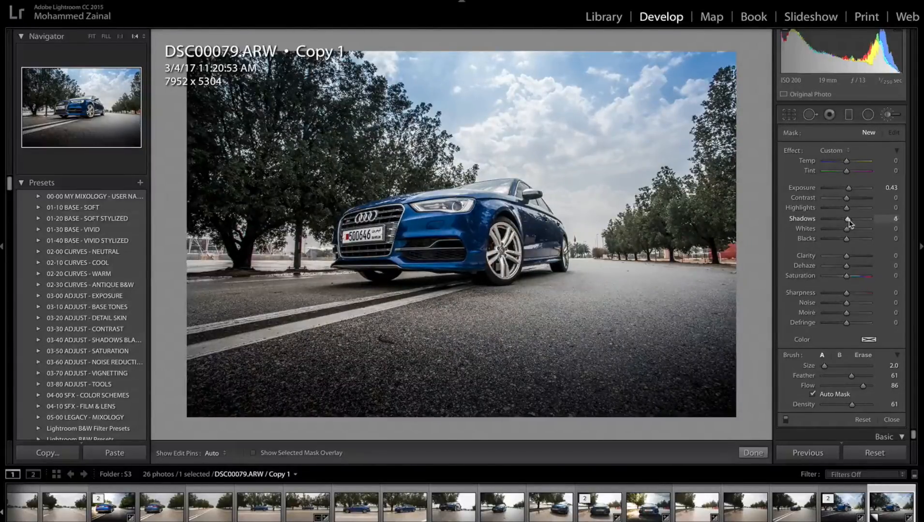
drag(845, 219, 855, 218)
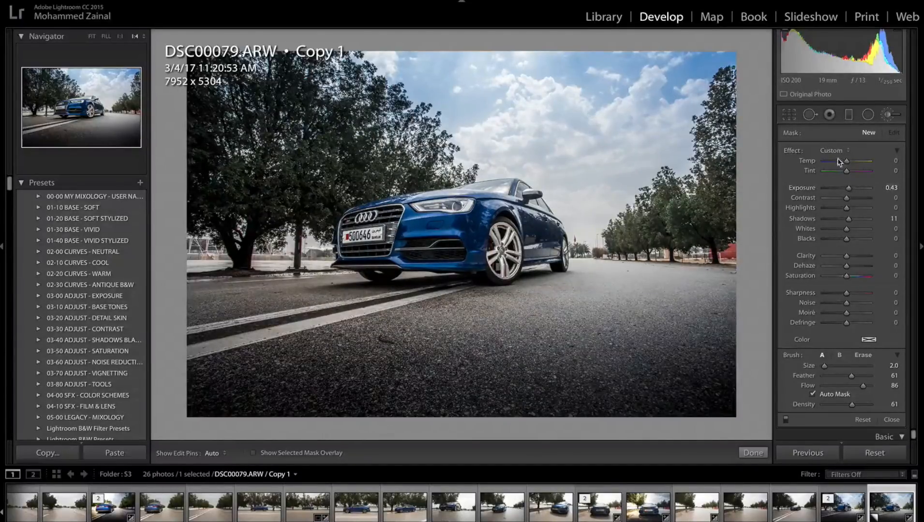
drag(839, 162, 846, 161)
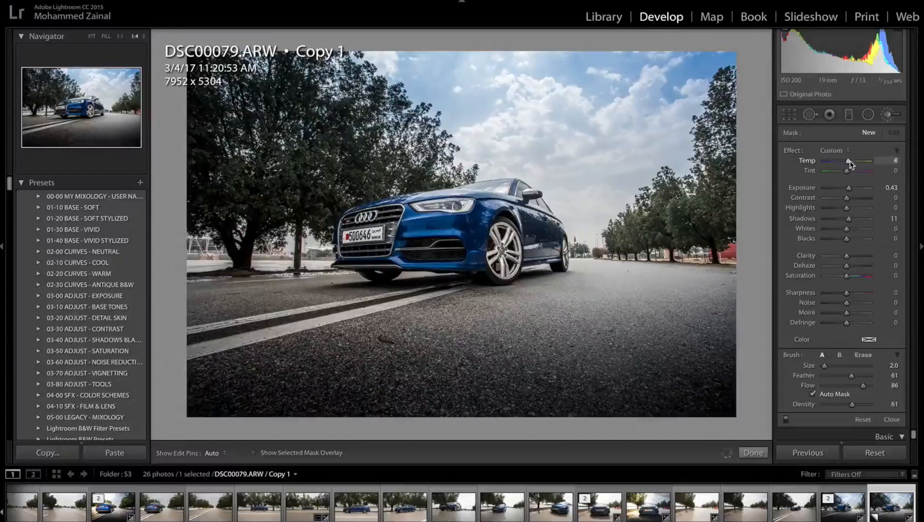
drag(850, 161, 855, 161)
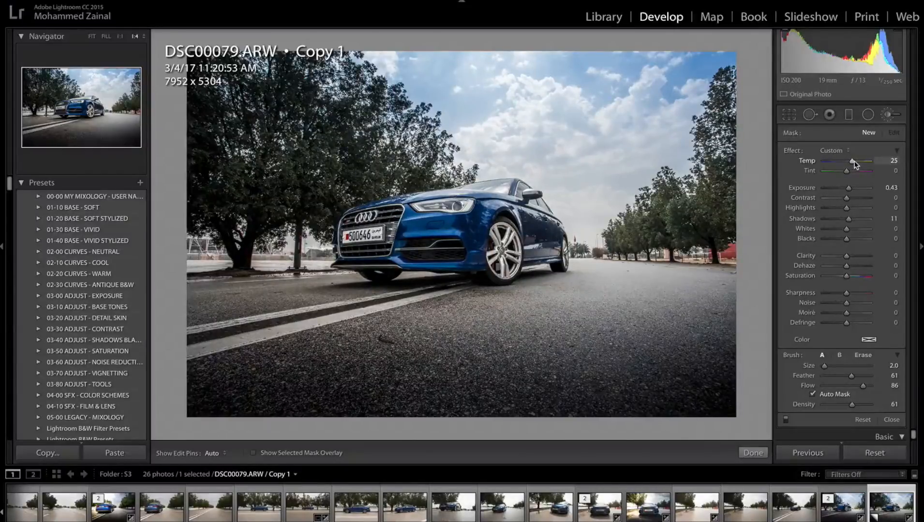
drag(853, 162, 855, 163)
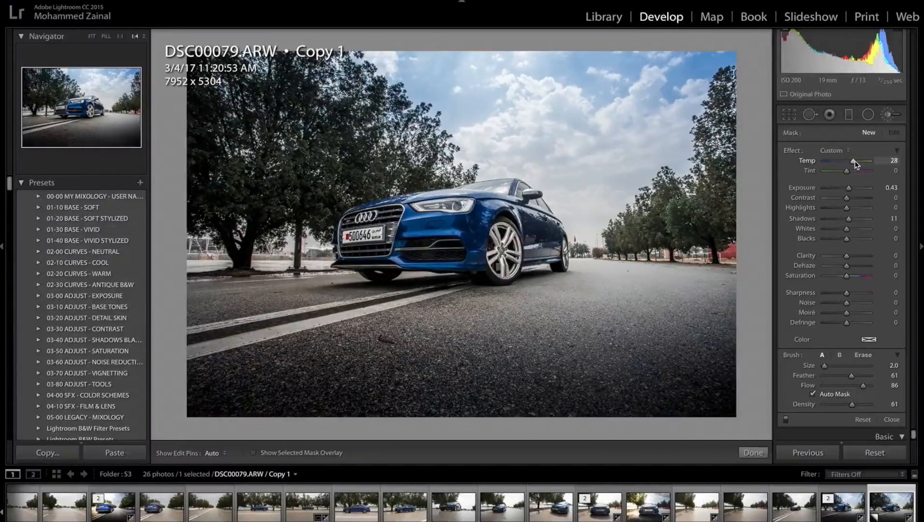
drag(854, 161, 860, 162)
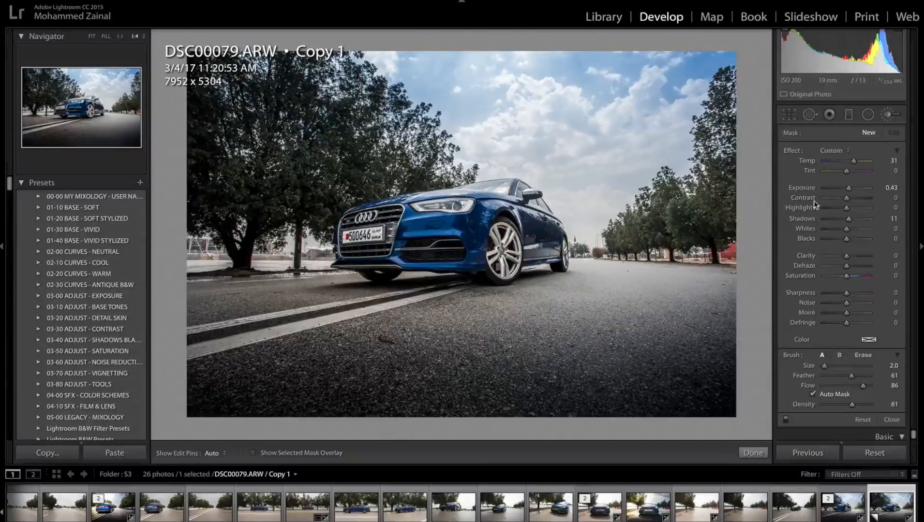
drag(863, 275, 869, 276)
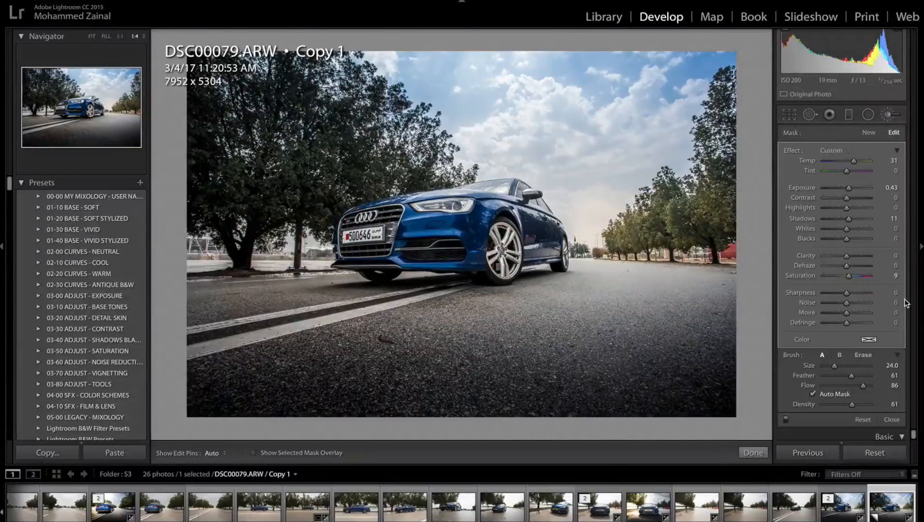
mouse_move(634, 239)
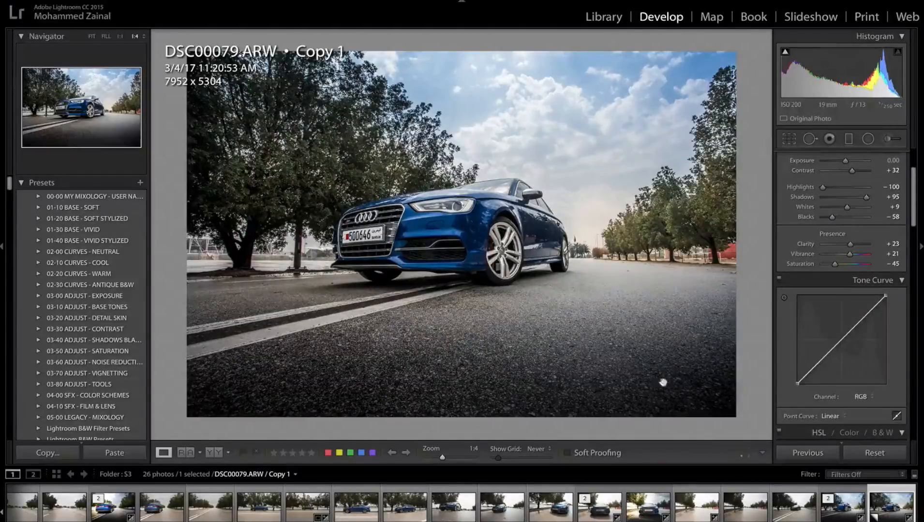
mouse_move(533, 354)
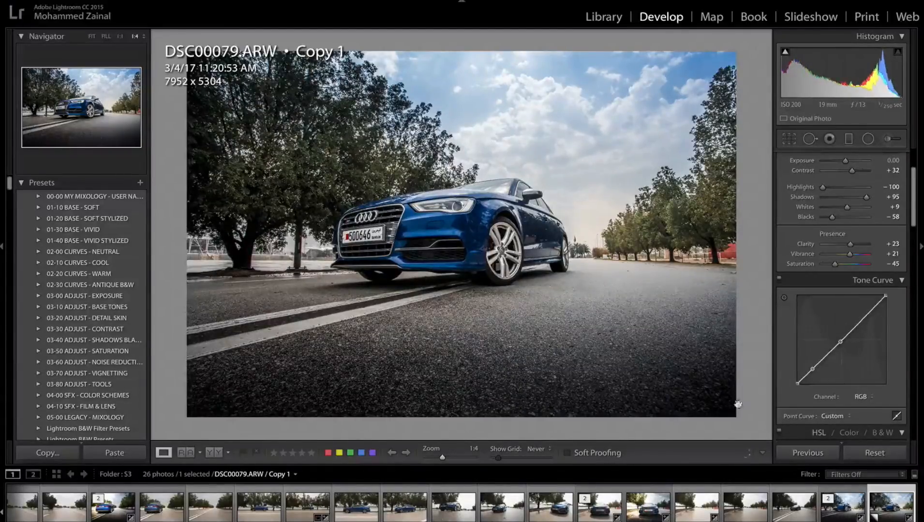
mouse_move(798, 387)
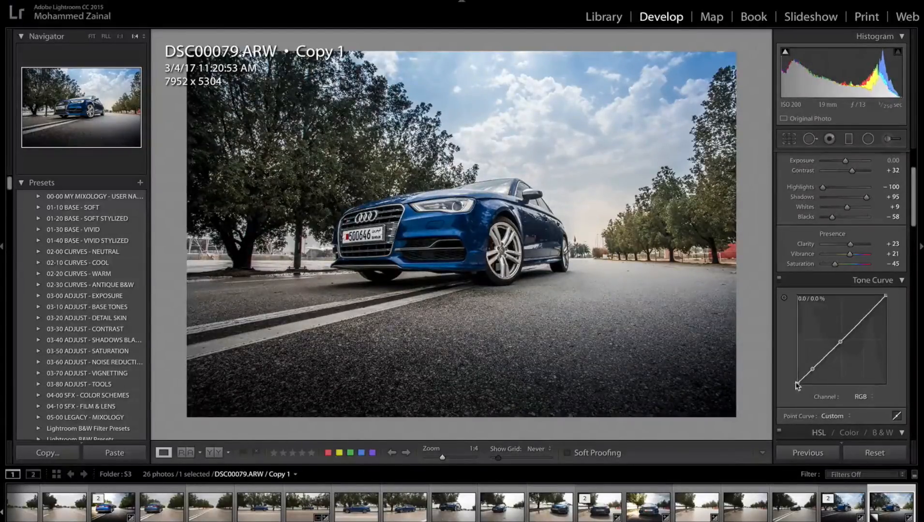
Lift the curve's black point to about 5% and pull the midtone point slightly darker
drag(798, 387, 798, 379)
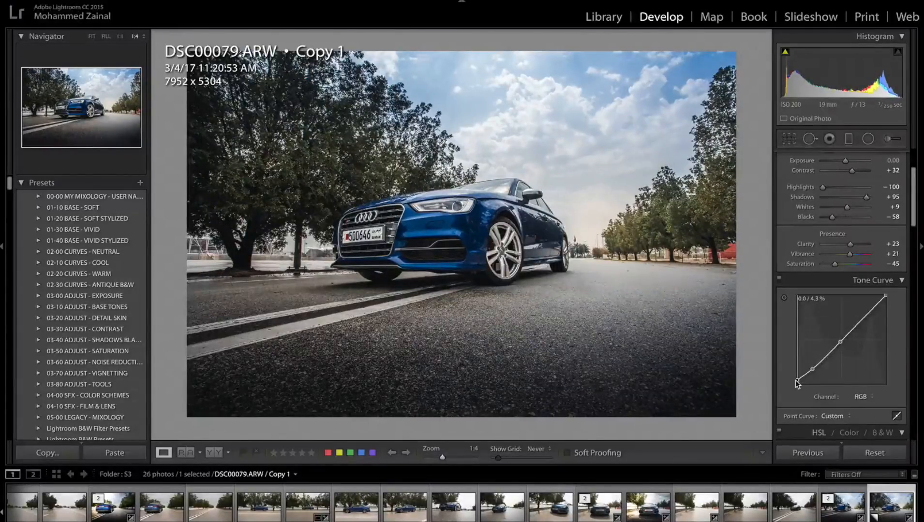
drag(799, 380, 799, 378)
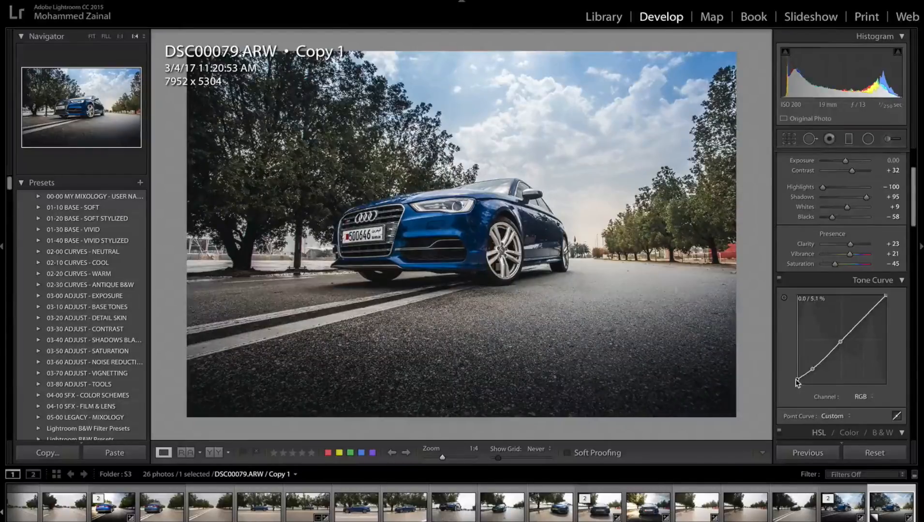
drag(799, 380, 800, 377)
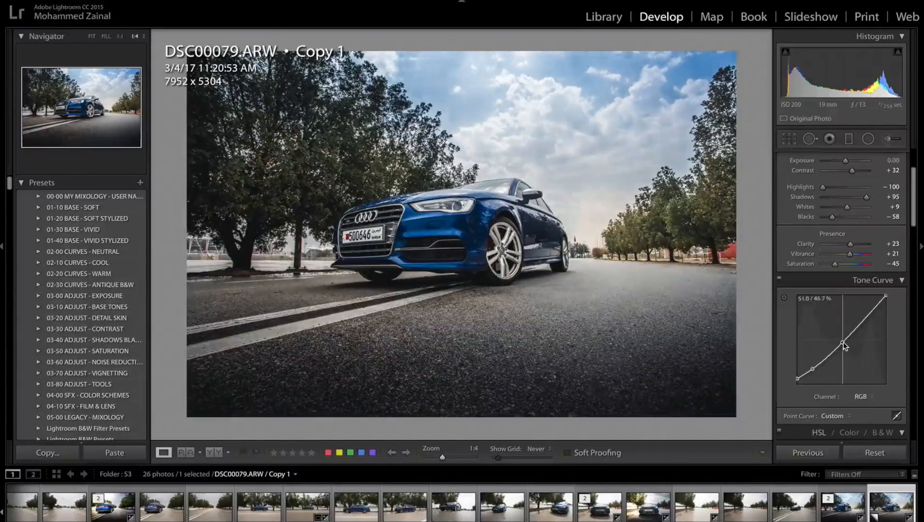
drag(840, 345, 843, 347)
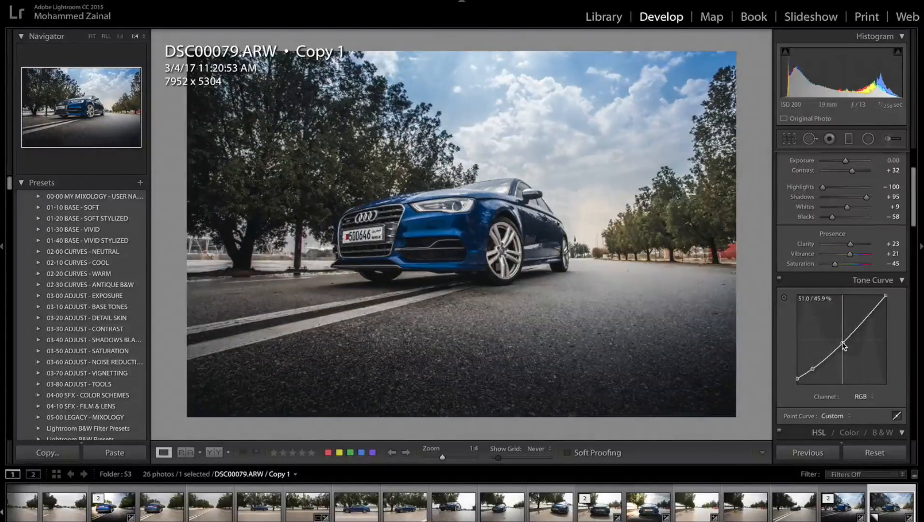
drag(839, 346, 838, 343)
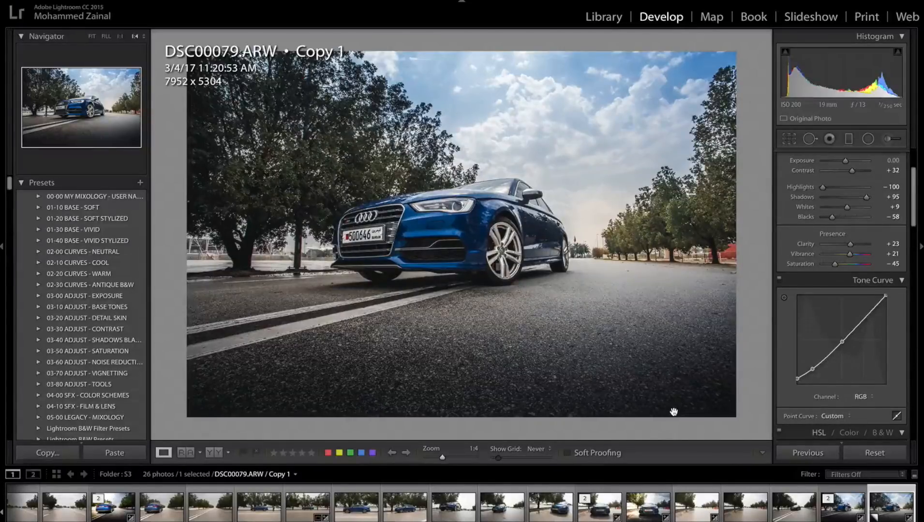
mouse_move(771, 471)
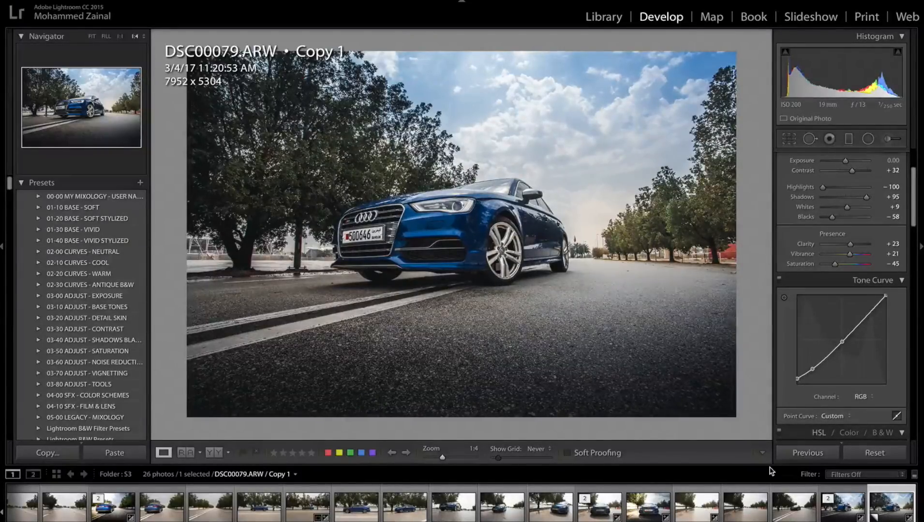